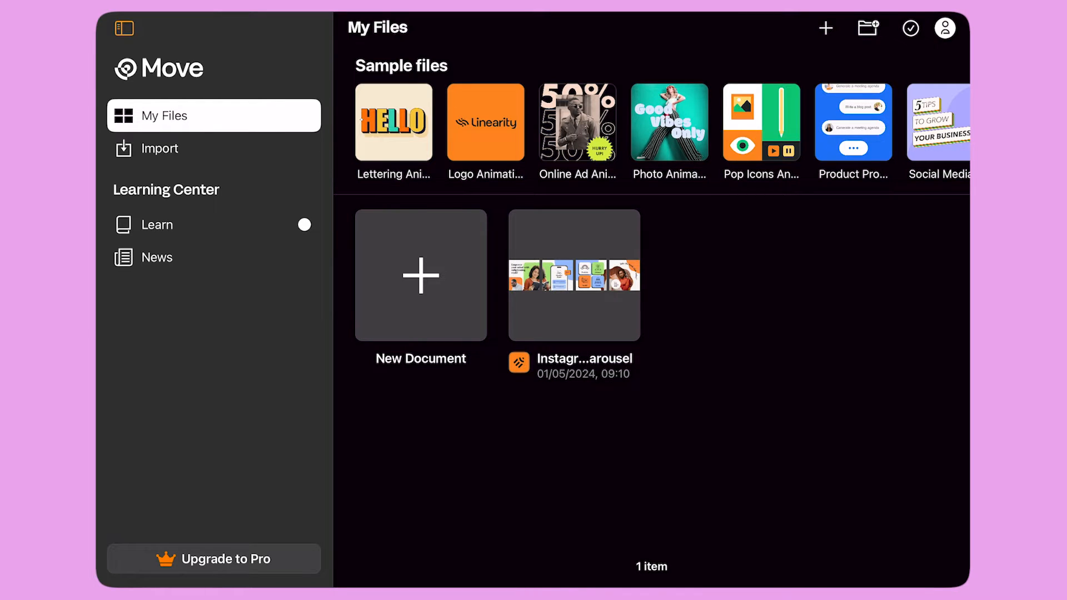
- Browse the new-document import options, then close them without creating anything
{"action": "left_click", "coordinate": [420, 275]}
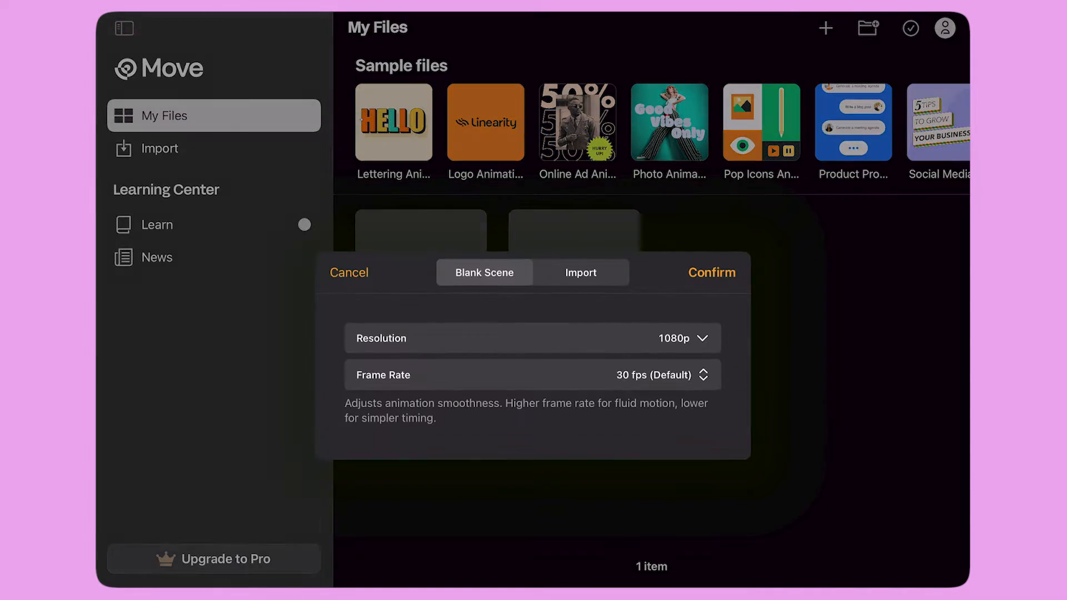
{"action": "left_click", "coordinate": [580, 272]}
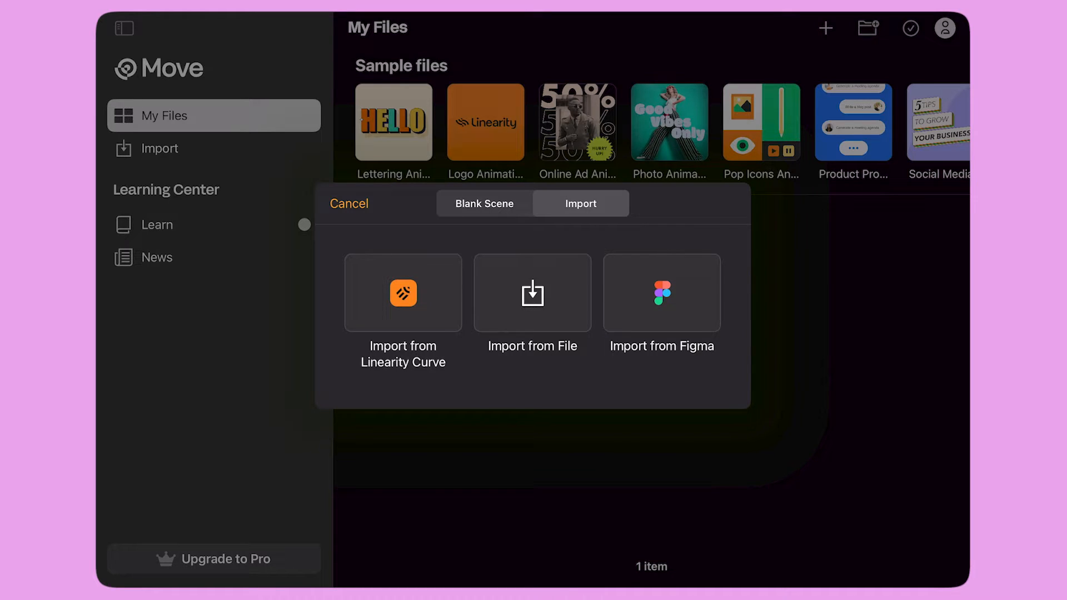
{"action": "left_click", "coordinate": [348, 203]}
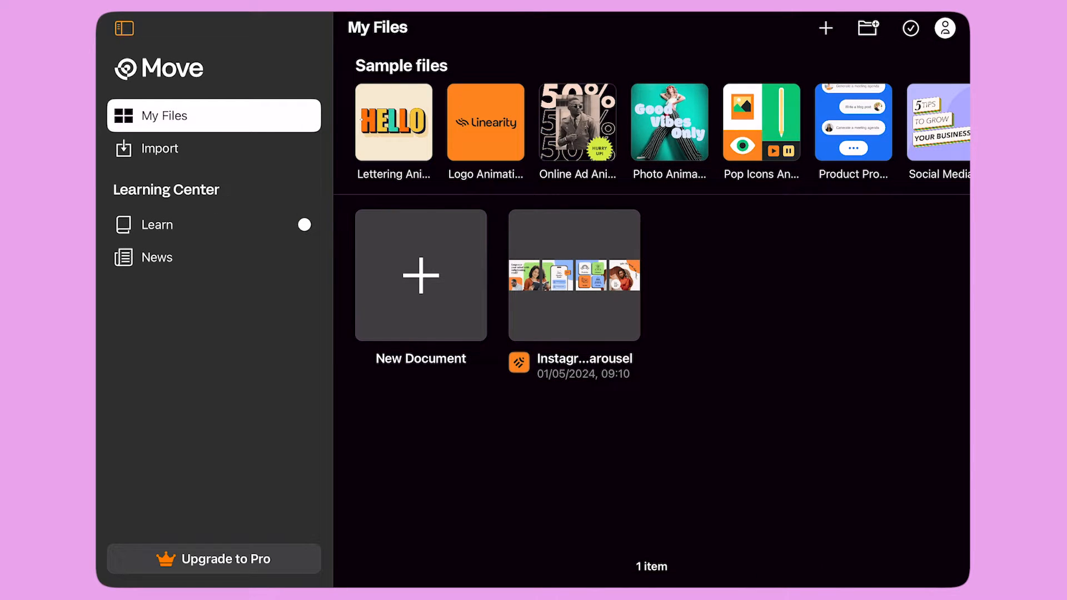
- Import all four Instagram Carousel images as separate scenes into a new project
{"action": "double_click", "coordinate": [573, 276]}
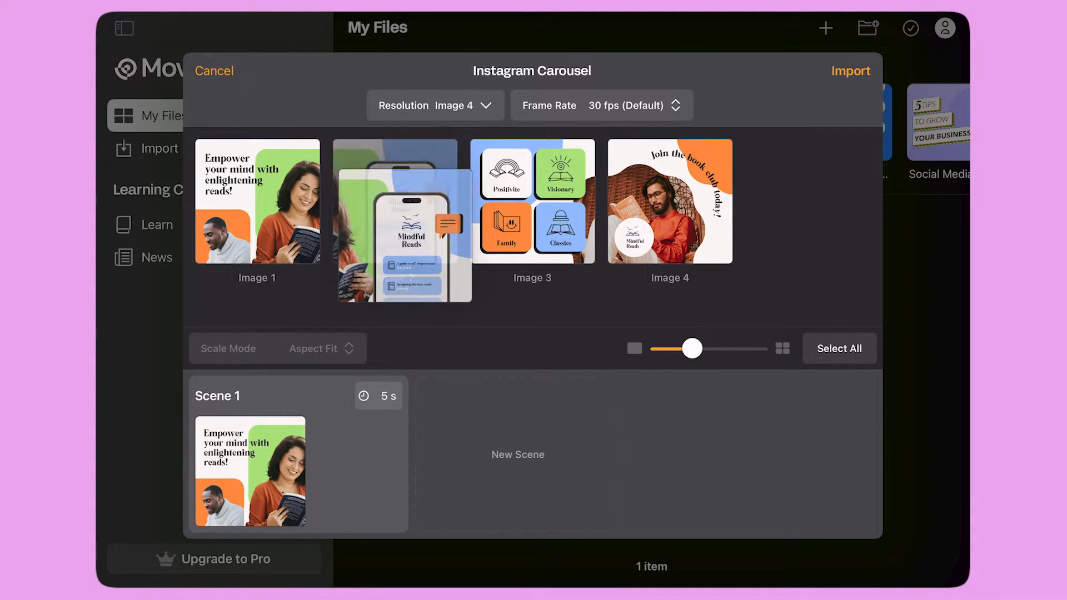
{"action": "left_click", "coordinate": [394, 201]}
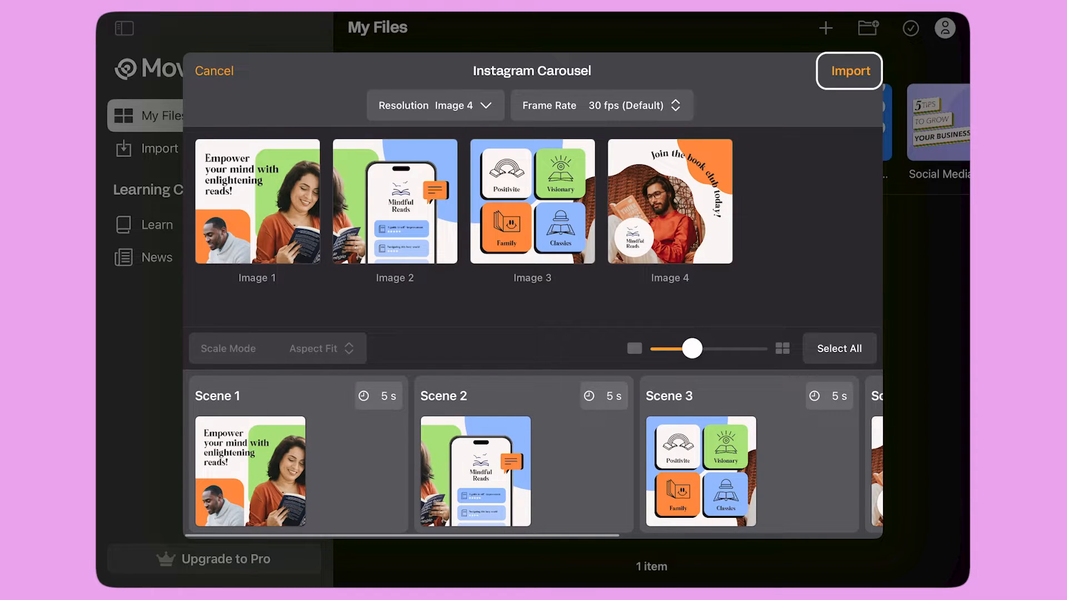
{"action": "left_click", "coordinate": [848, 71]}
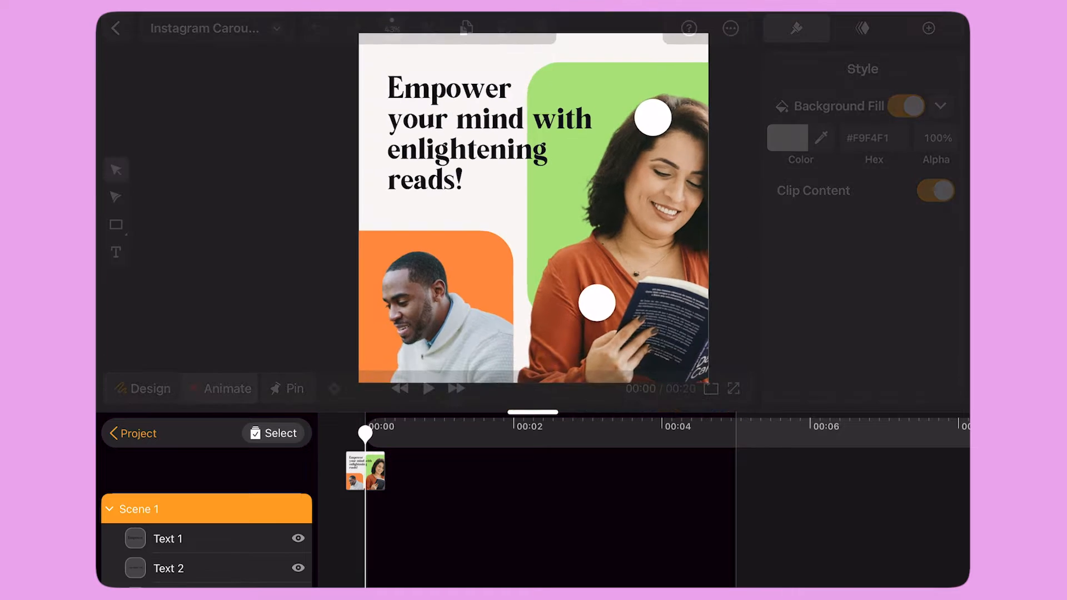
- Keyframe Rectangle Green from off-canvas at 0s to its final position at 2s
{"action": "left_click", "coordinate": [619, 191]}
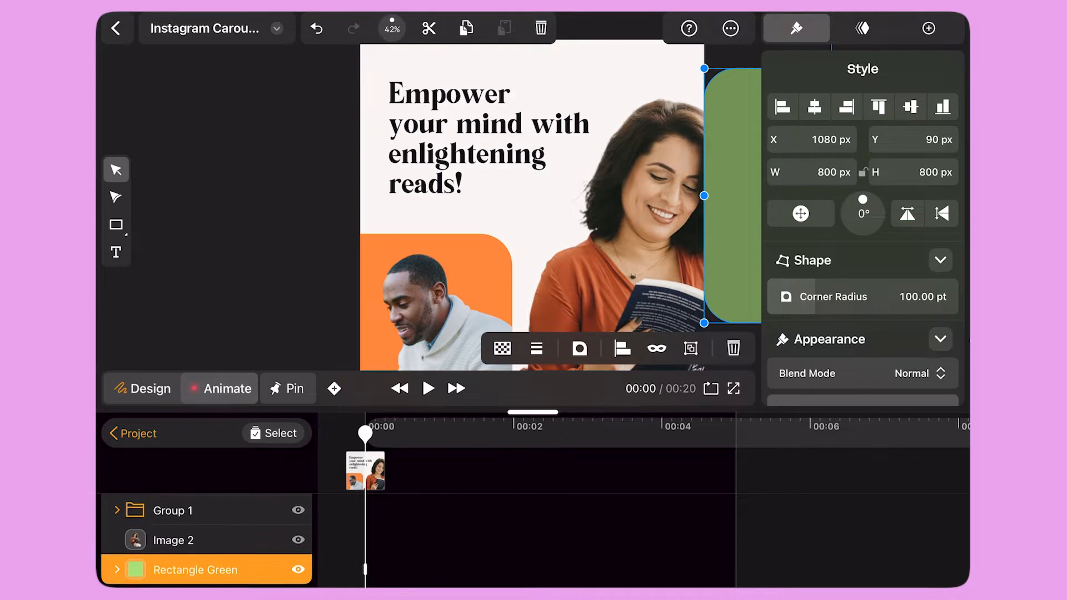
{"action": "left_click", "coordinate": [116, 569]}
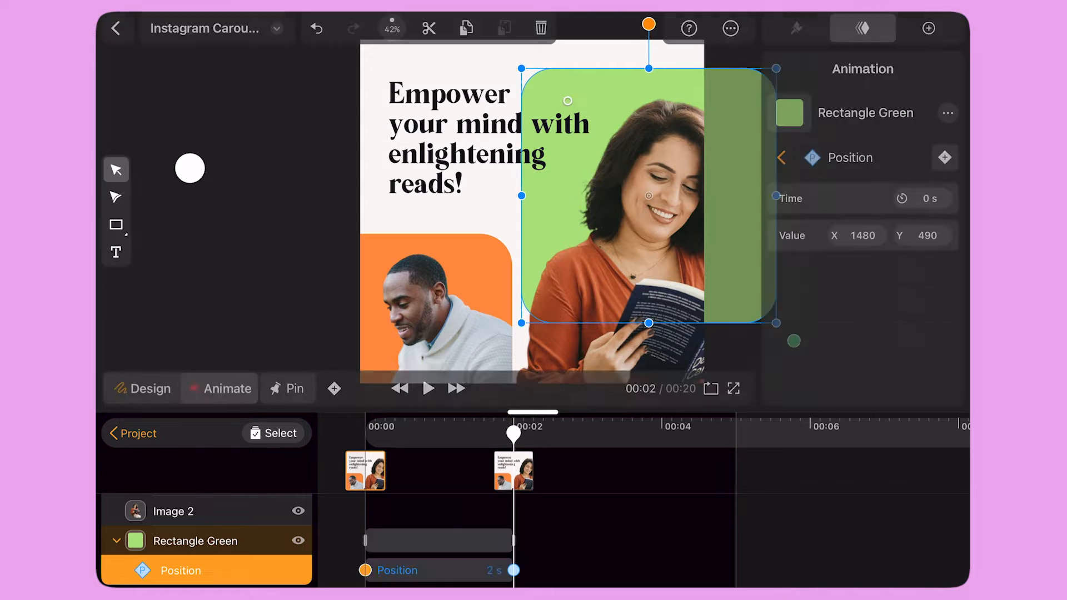
{"action": "left_click", "coordinate": [428, 387]}
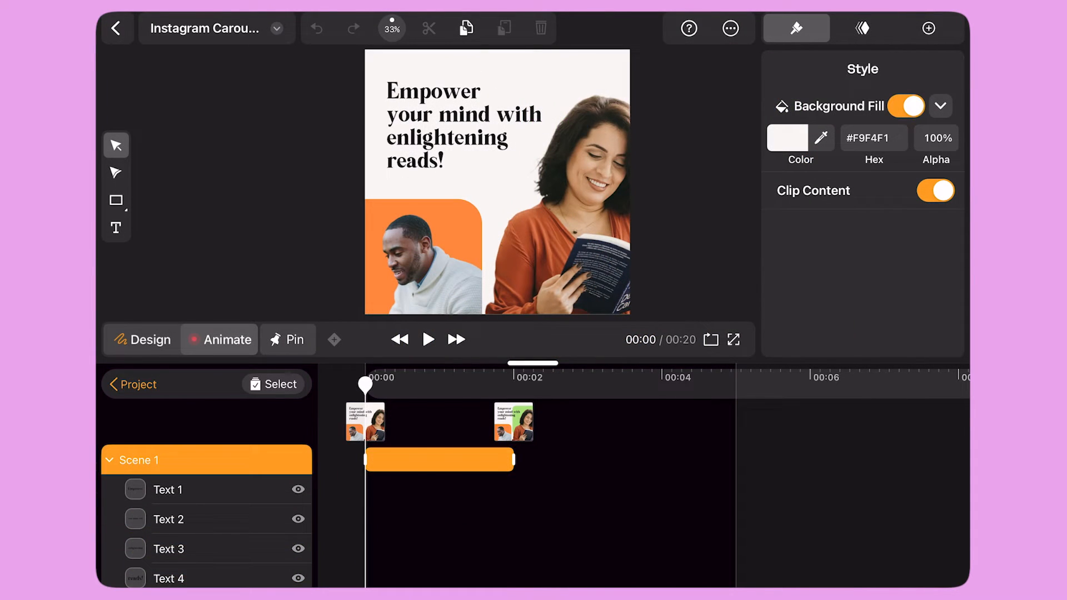
- Keyframe Rectangle Orange and Image 1 from off-canvas starts to final positions at 2s
{"action": "left_click", "coordinate": [287, 339]}
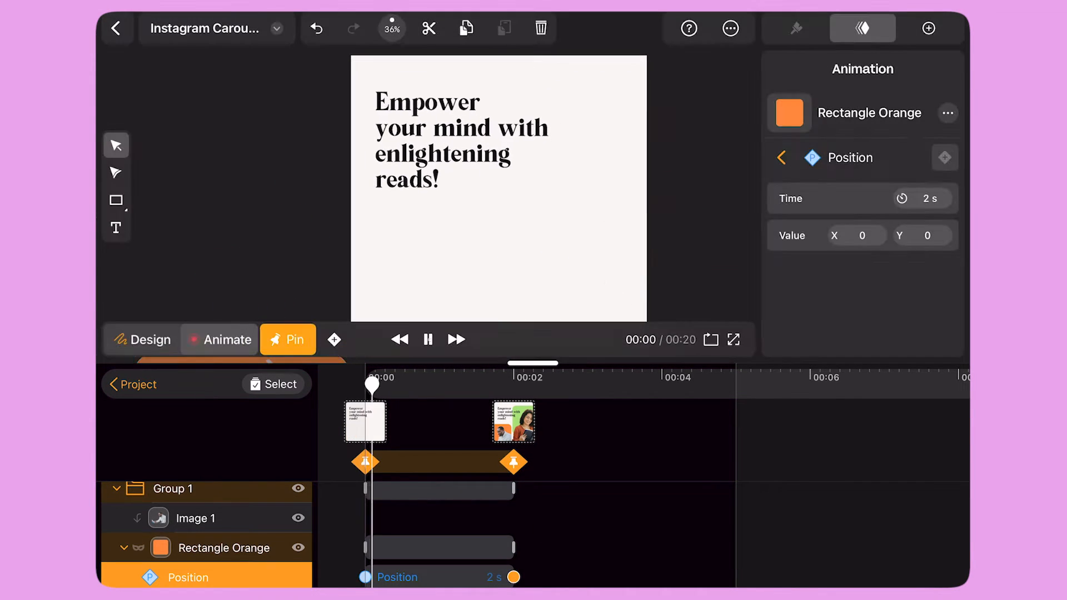
{"action": "left_click", "coordinate": [796, 28]}
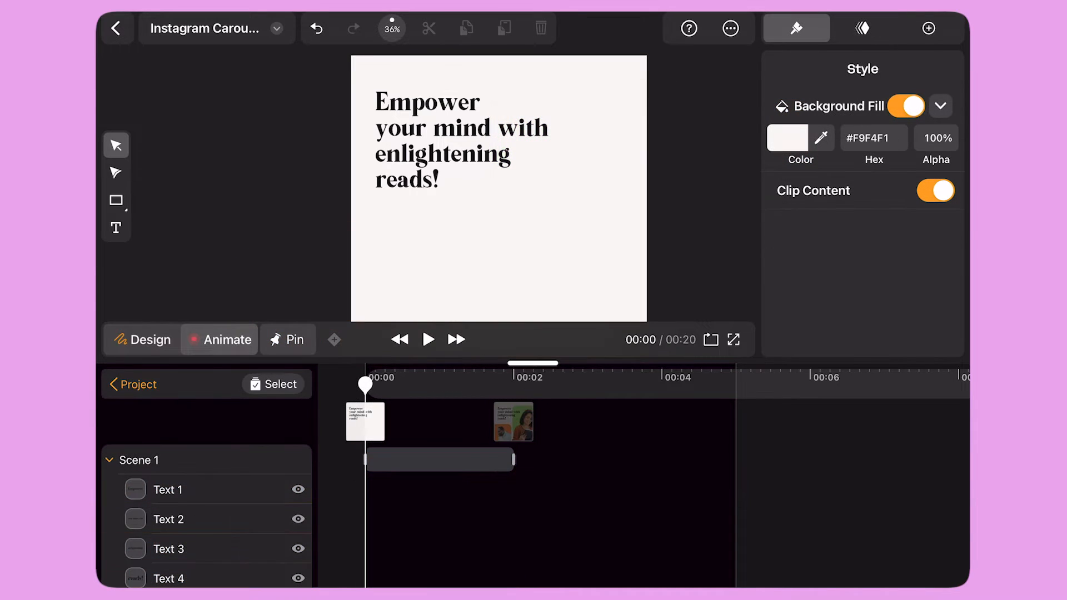
- Apply a quick bottom-to-top Masked Reveal to each headline line, then preview it
{"action": "left_click", "coordinate": [427, 102]}
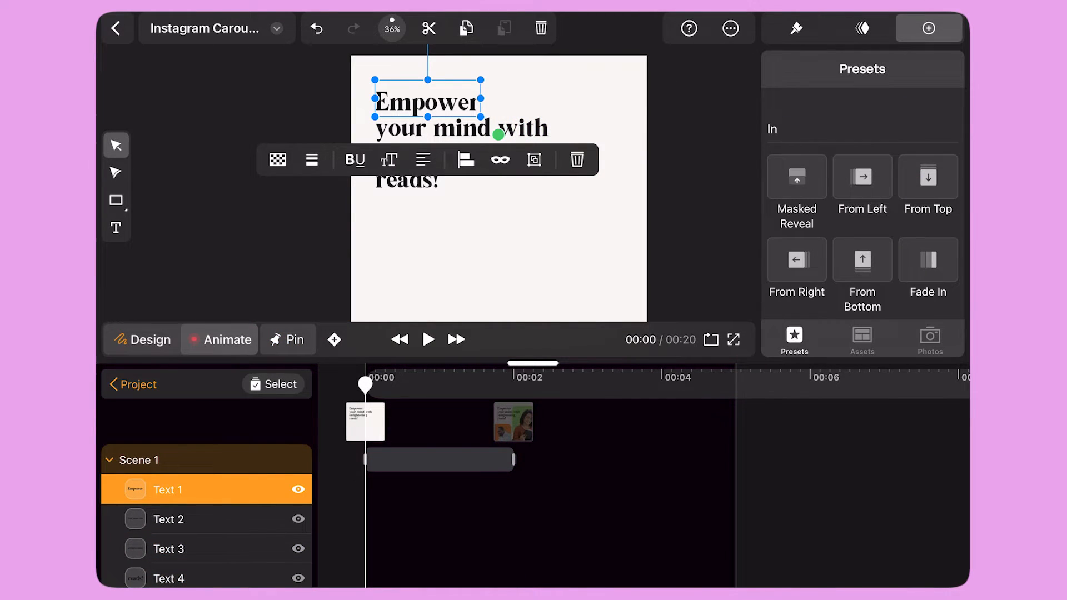
{"action": "left_click", "coordinate": [862, 184]}
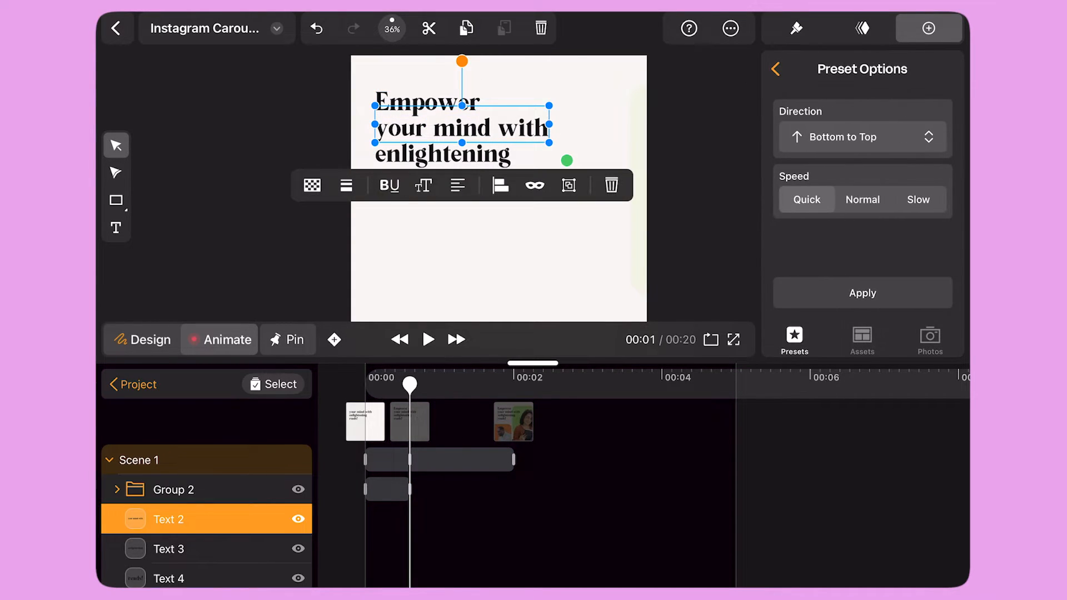
{"action": "left_click", "coordinate": [428, 339]}
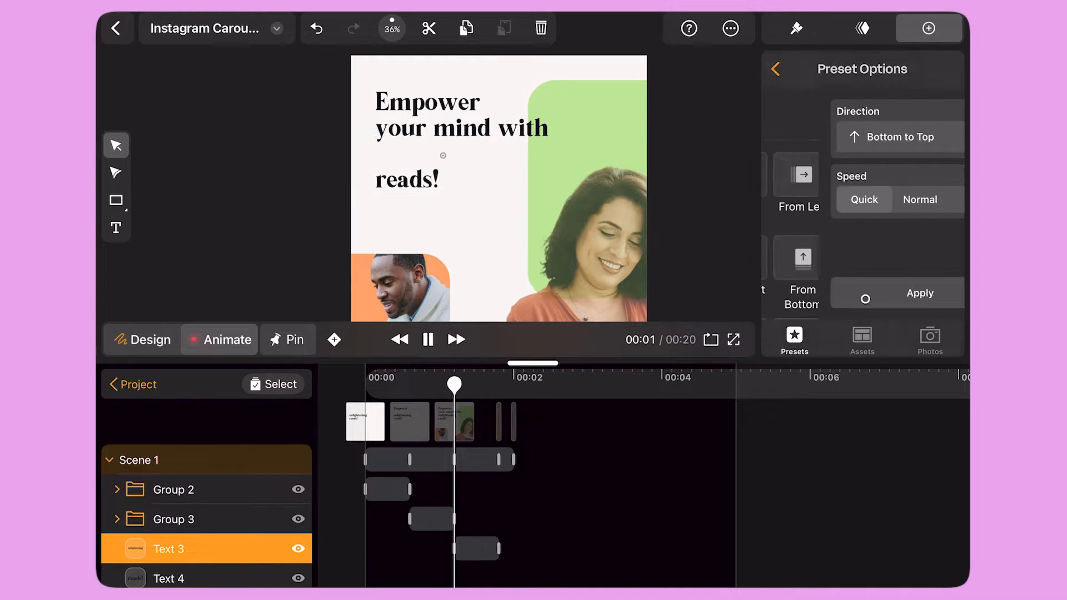
{"action": "left_click", "coordinate": [773, 68]}
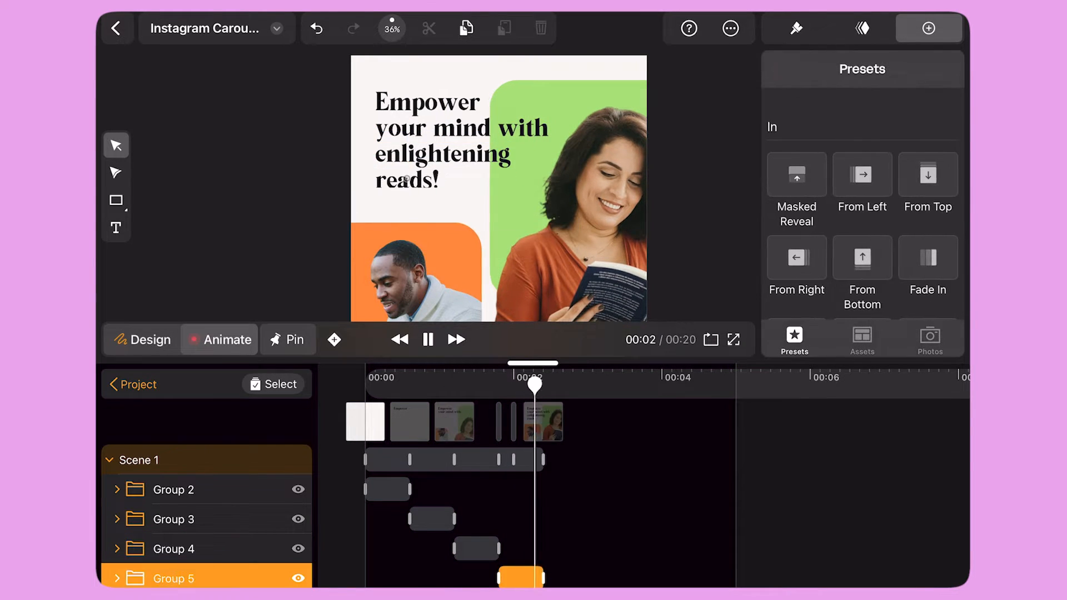
{"action": "left_click", "coordinate": [425, 102]}
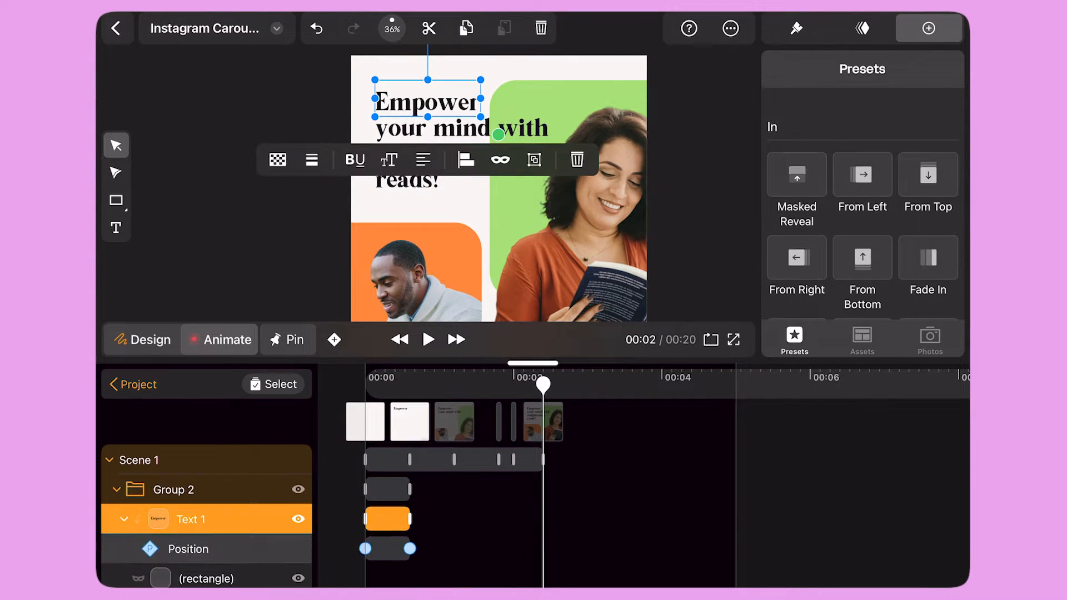
{"action": "left_click", "coordinate": [427, 339]}
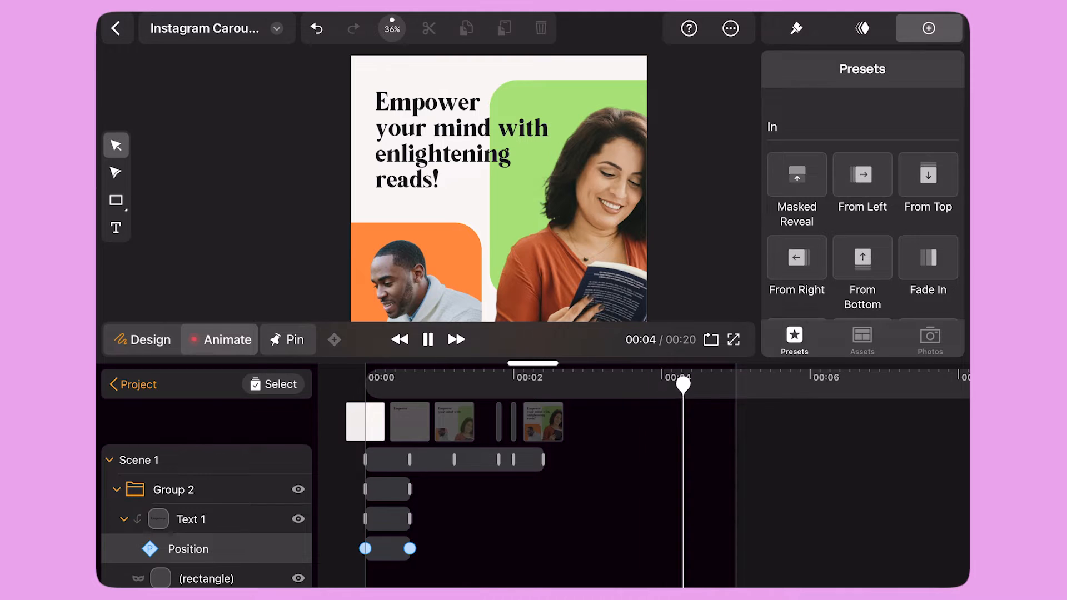
- In Scene 2, keyframe the phone rising from below, then stagger Book 1–3 bars
{"action": "left_click", "coordinate": [862, 339]}
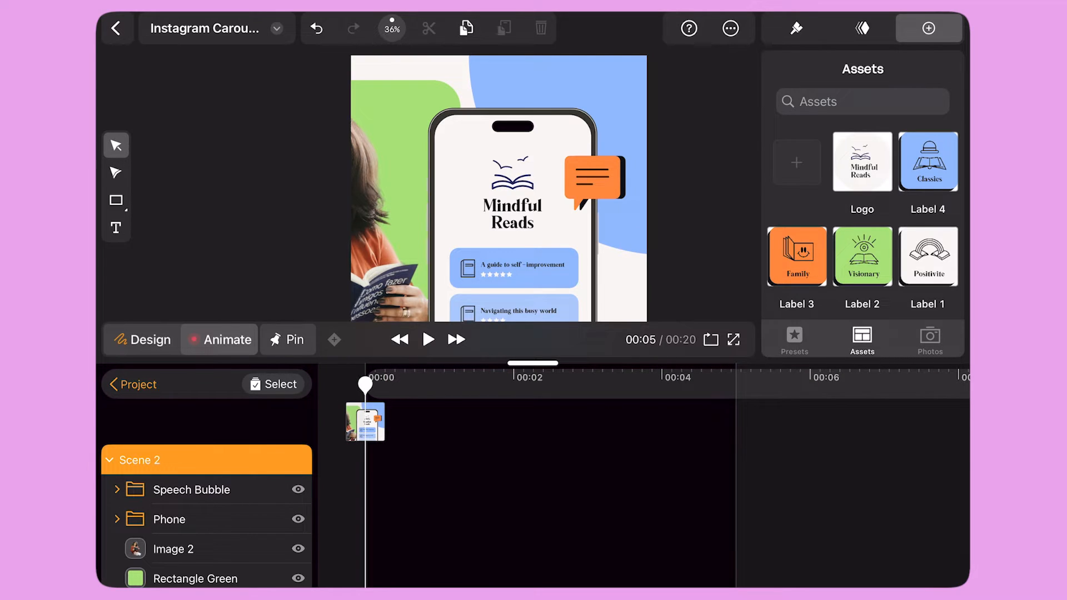
{"action": "left_click", "coordinate": [287, 339]}
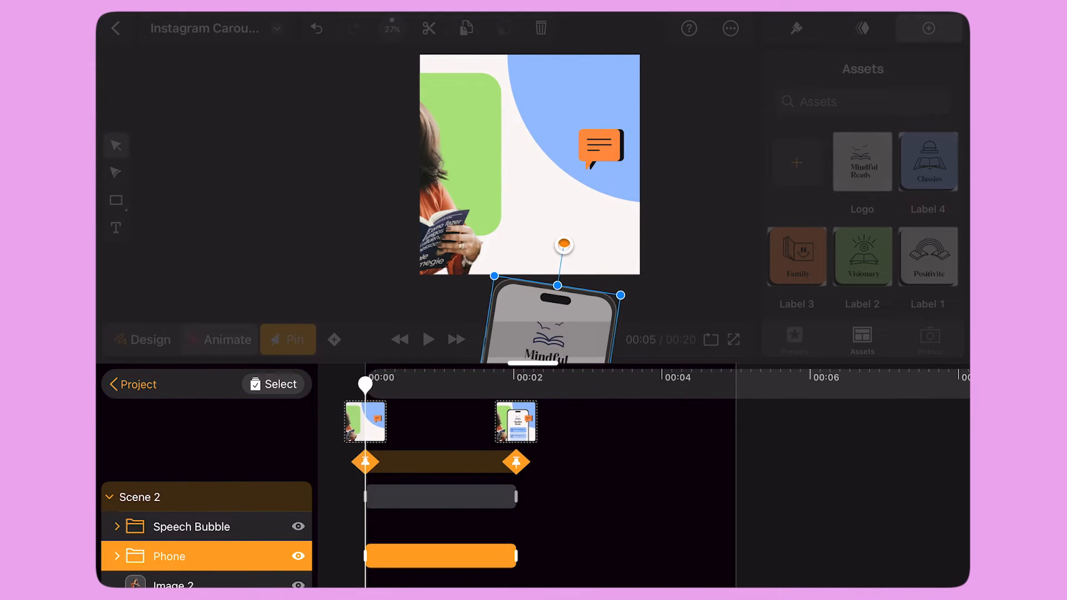
{"action": "left_click", "coordinate": [427, 339]}
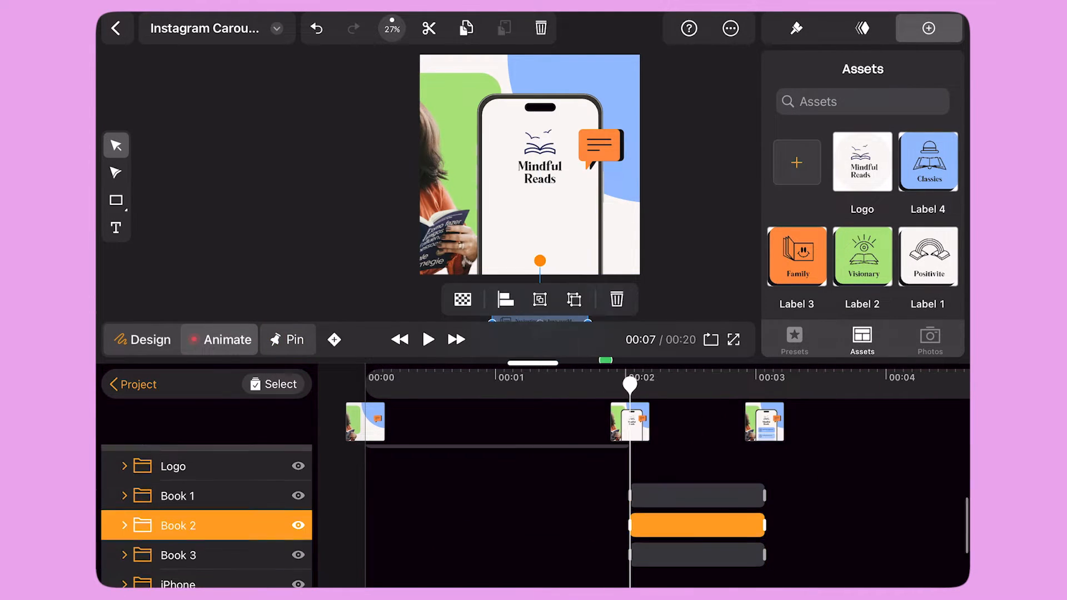
{"action": "left_click", "coordinate": [177, 555]}
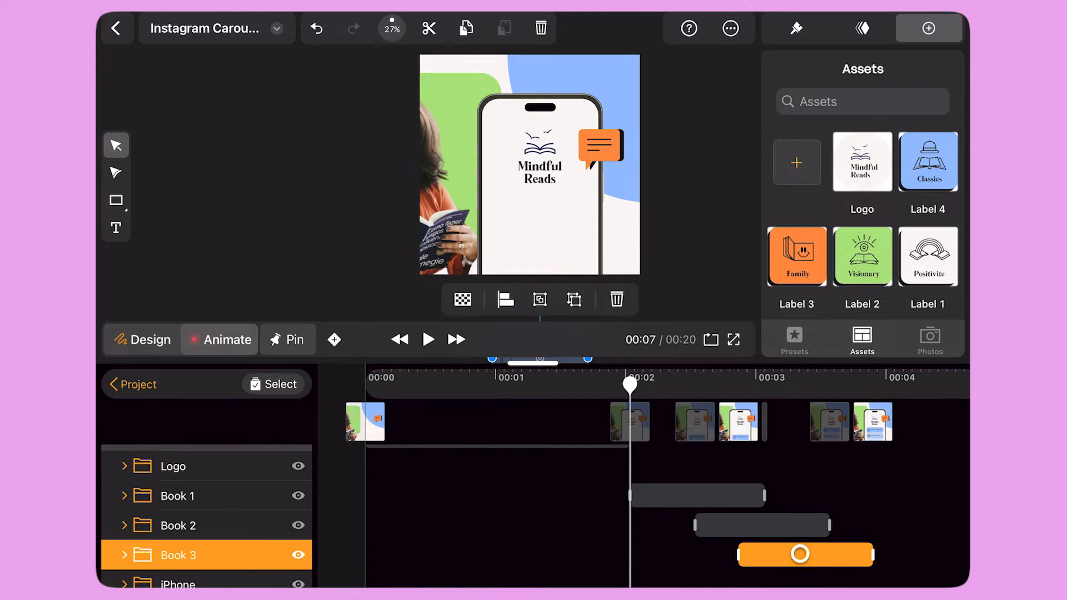
{"action": "left_click", "coordinate": [428, 339]}
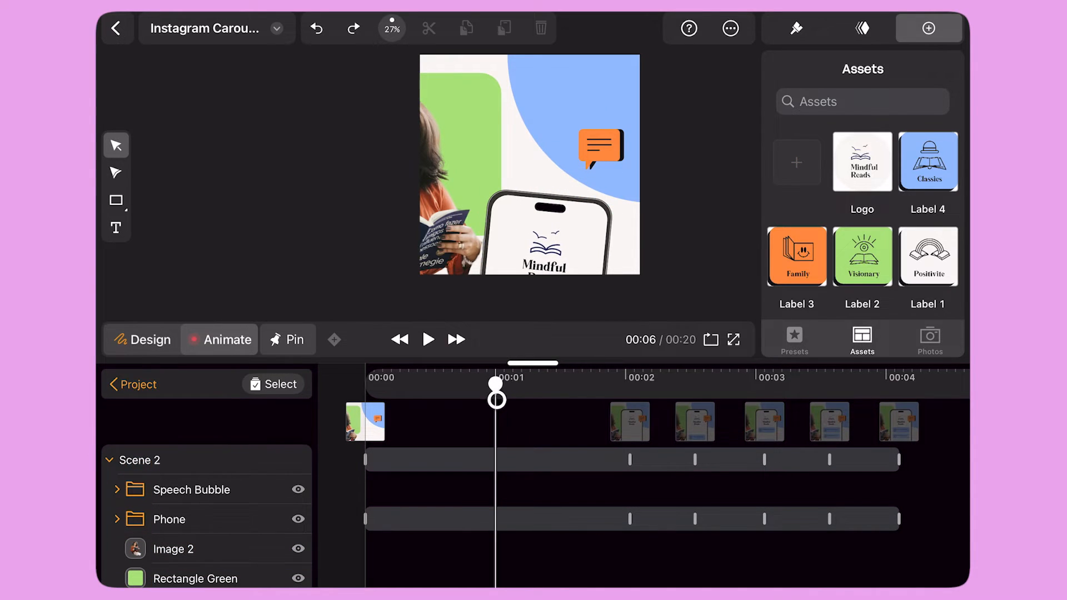
- Give the speech bubble a Scale In entrance followed by a looping emphasis preset
{"action": "left_click", "coordinate": [191, 490]}
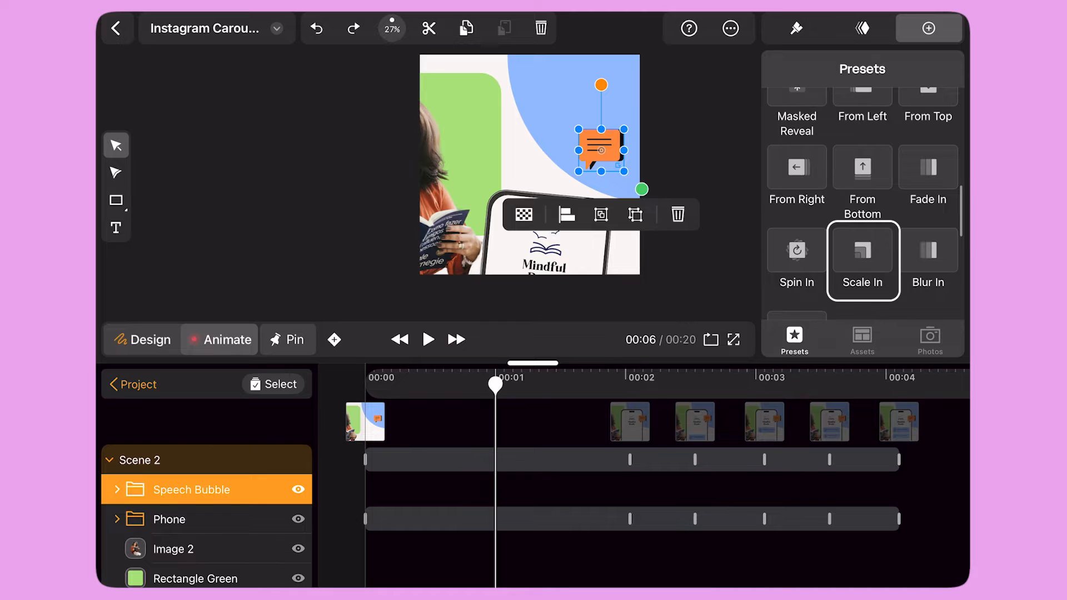
{"action": "left_click", "coordinate": [427, 339]}
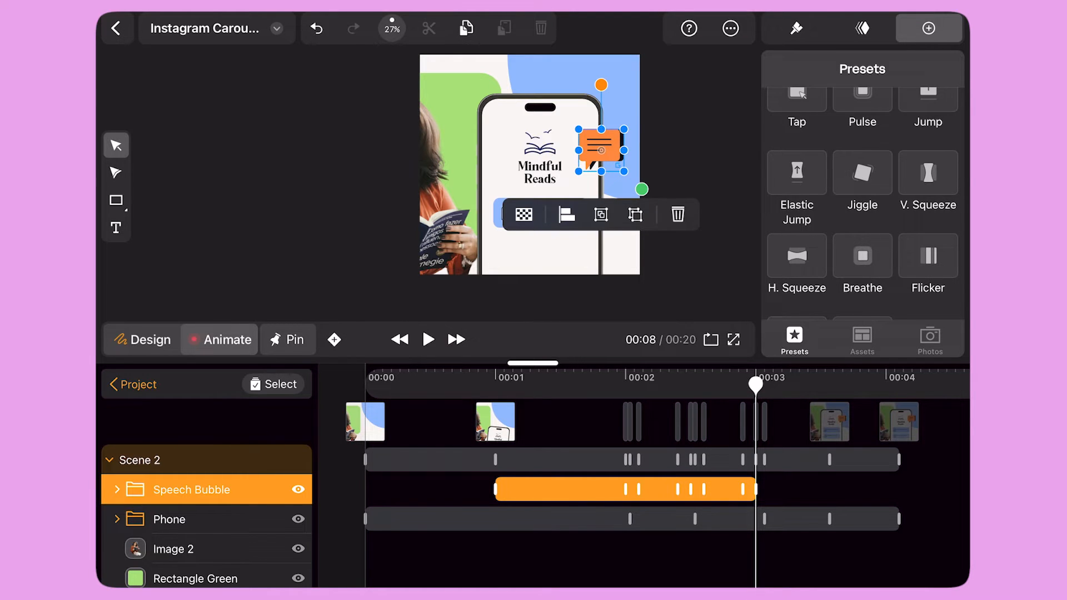
{"action": "left_click", "coordinate": [428, 339]}
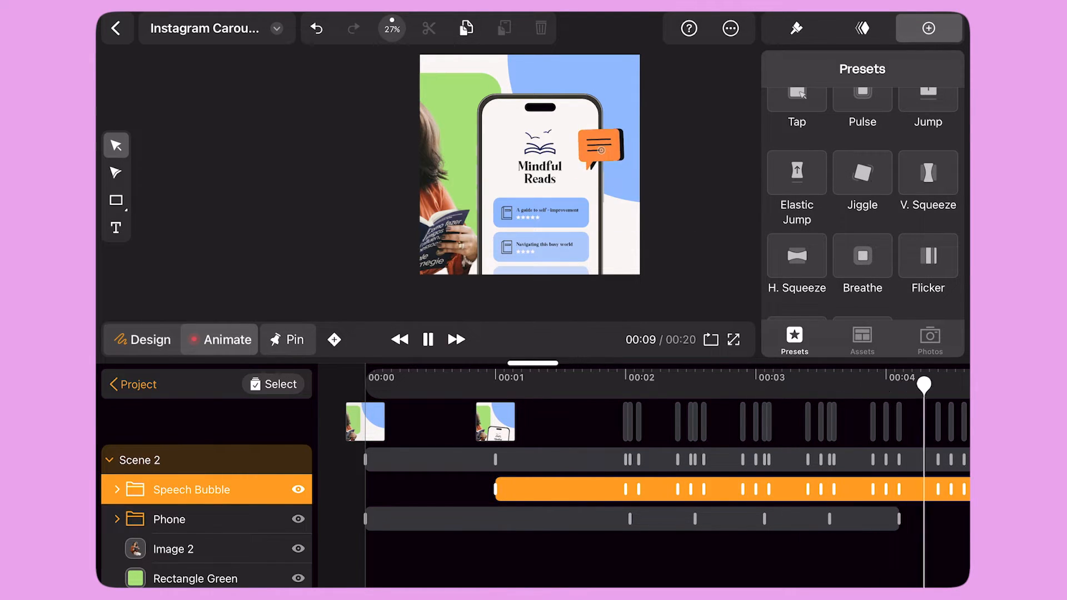
- In Scene 3, drag the Button 2, 3 and 4 bars later and preview them
{"action": "left_click", "coordinate": [861, 339]}
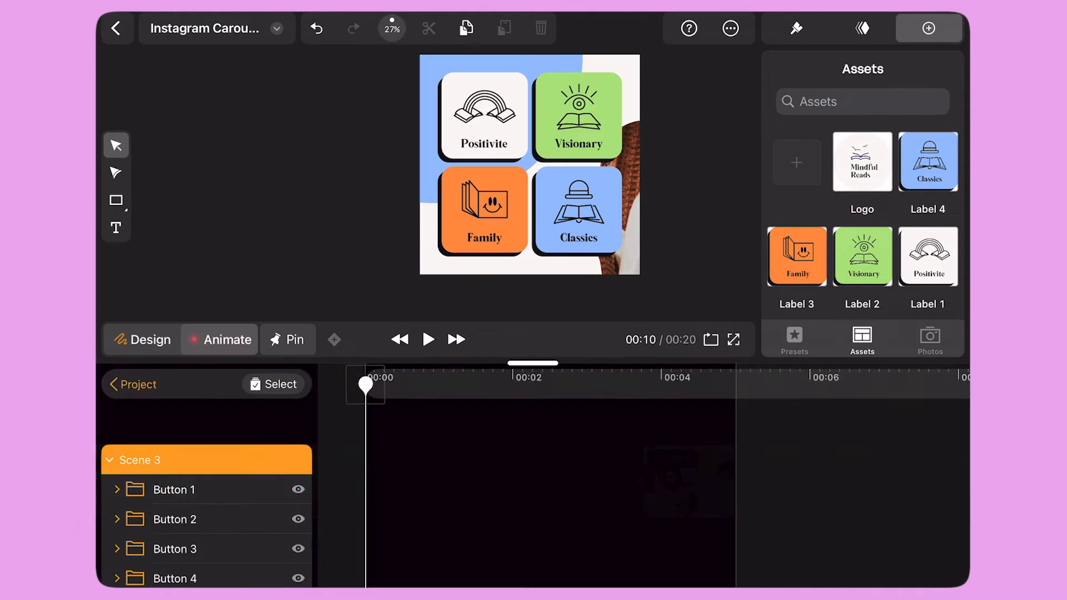
{"action": "left_click", "coordinate": [483, 114]}
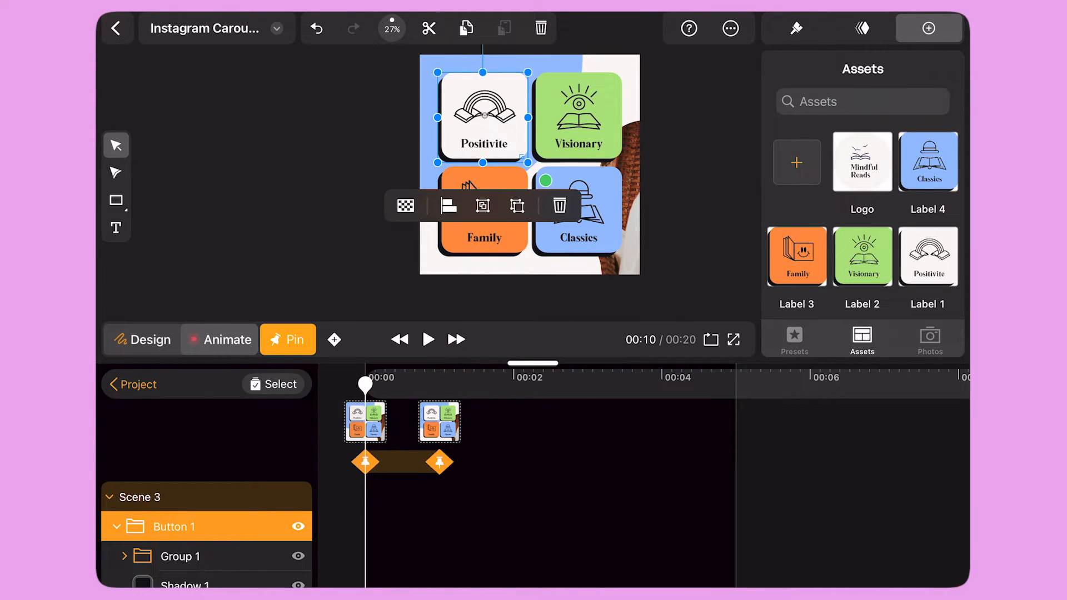
{"action": "left_click", "coordinate": [181, 555]}
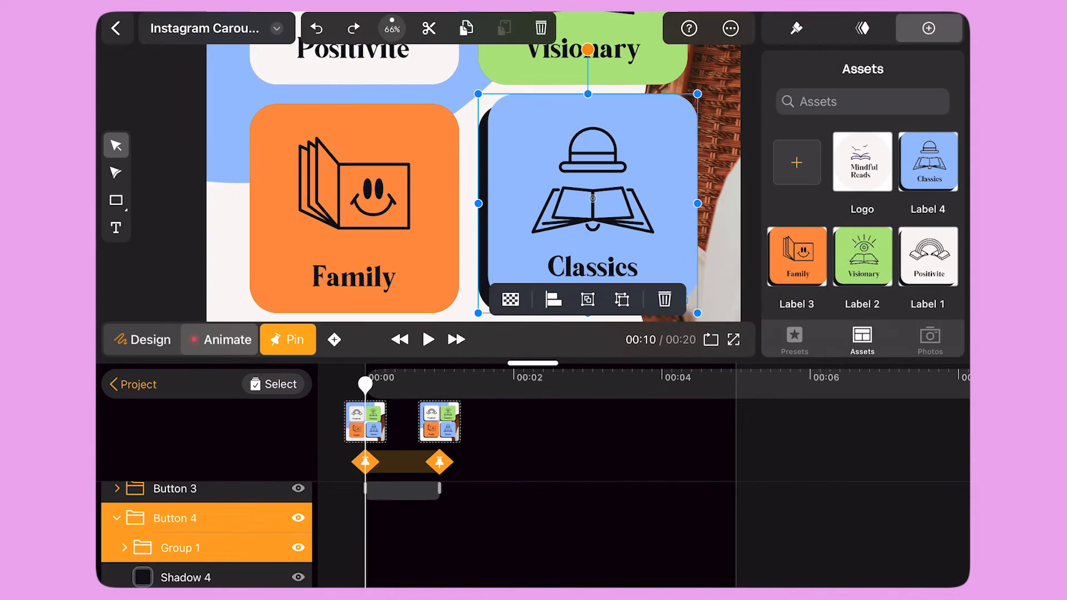
{"action": "left_click", "coordinate": [428, 338]}
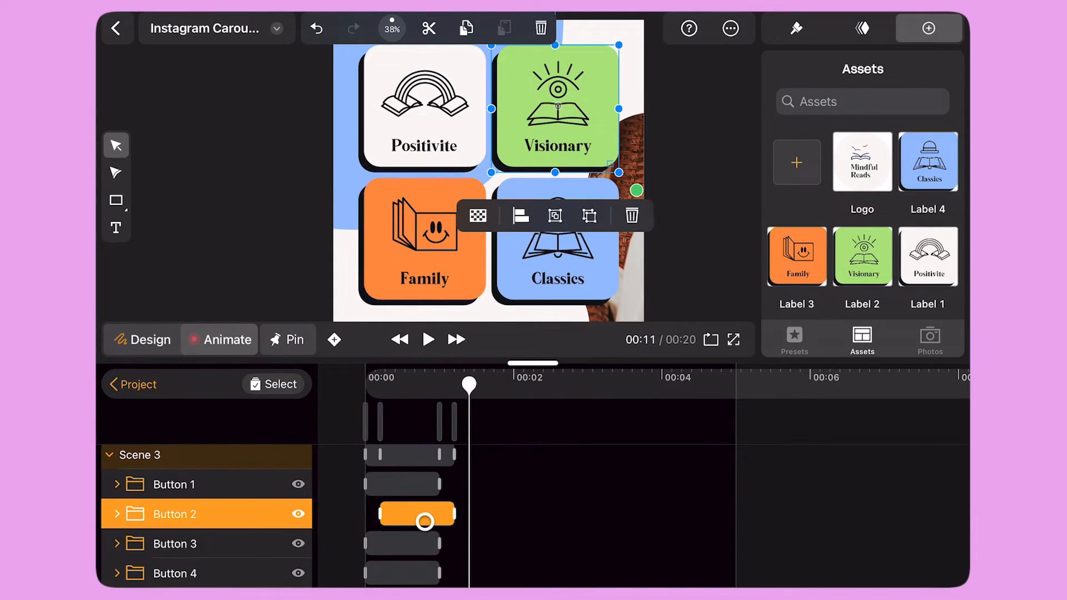
{"action": "left_click", "coordinate": [175, 544]}
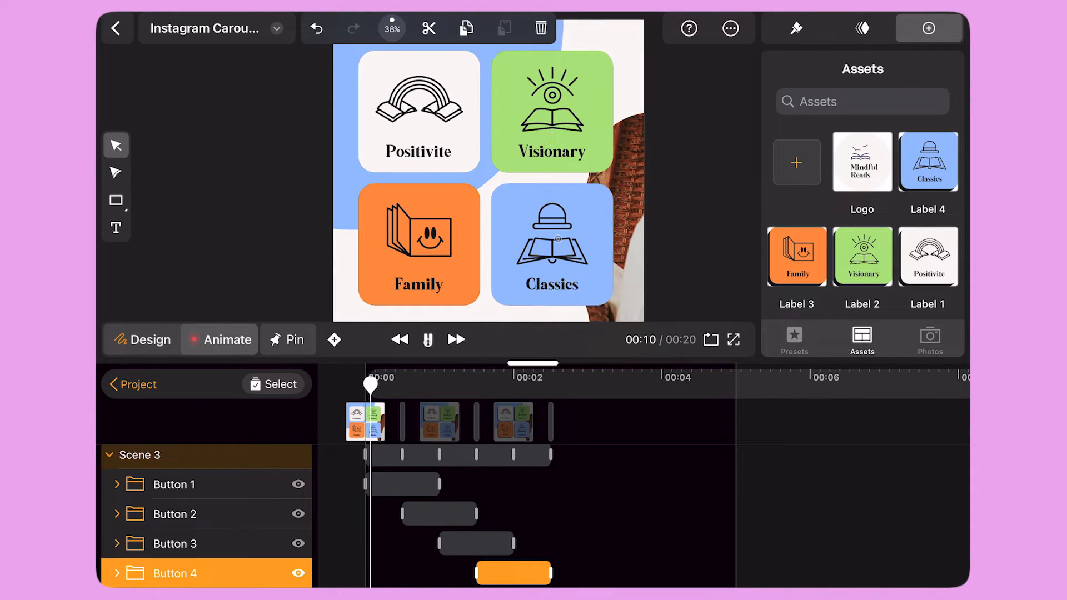
{"action": "left_click", "coordinate": [400, 339]}
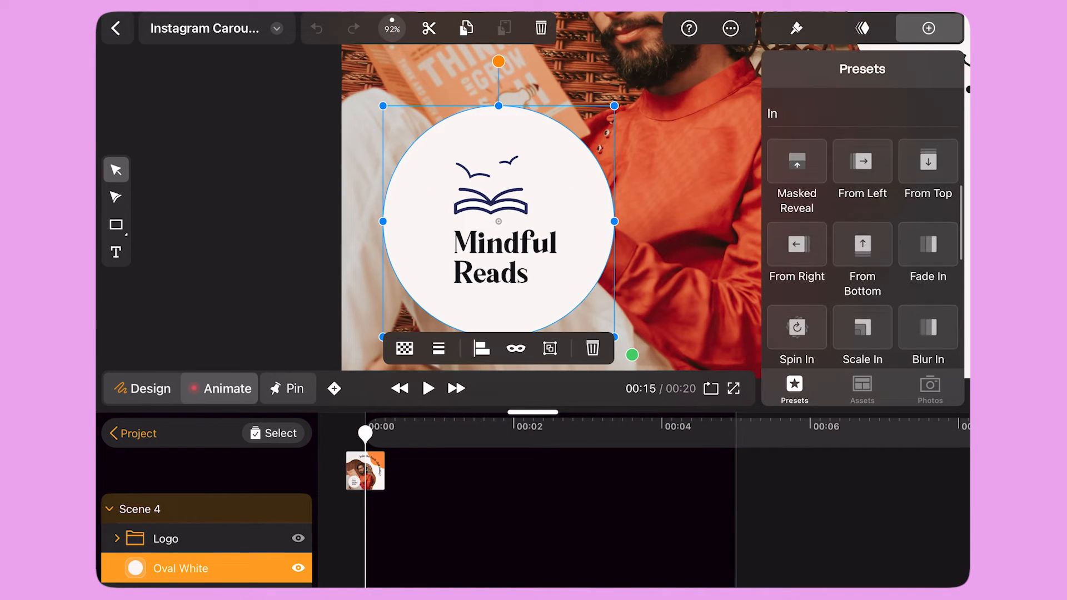
- Apply In presets such as Masked Reveal to Oval White, the logo and curved text
{"action": "left_click", "coordinate": [428, 387]}
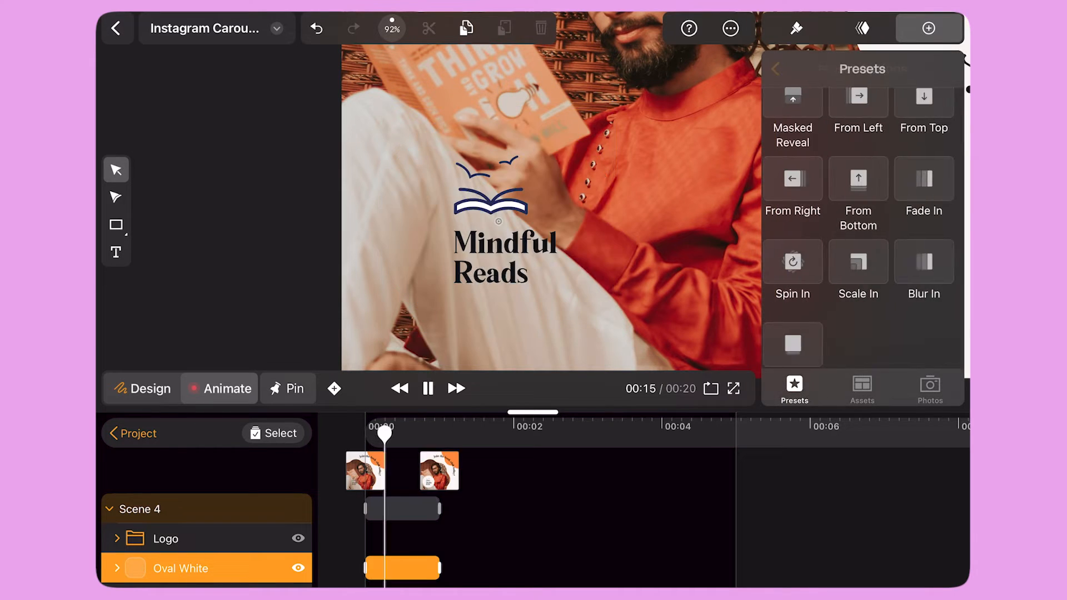
{"action": "left_click", "coordinate": [165, 539]}
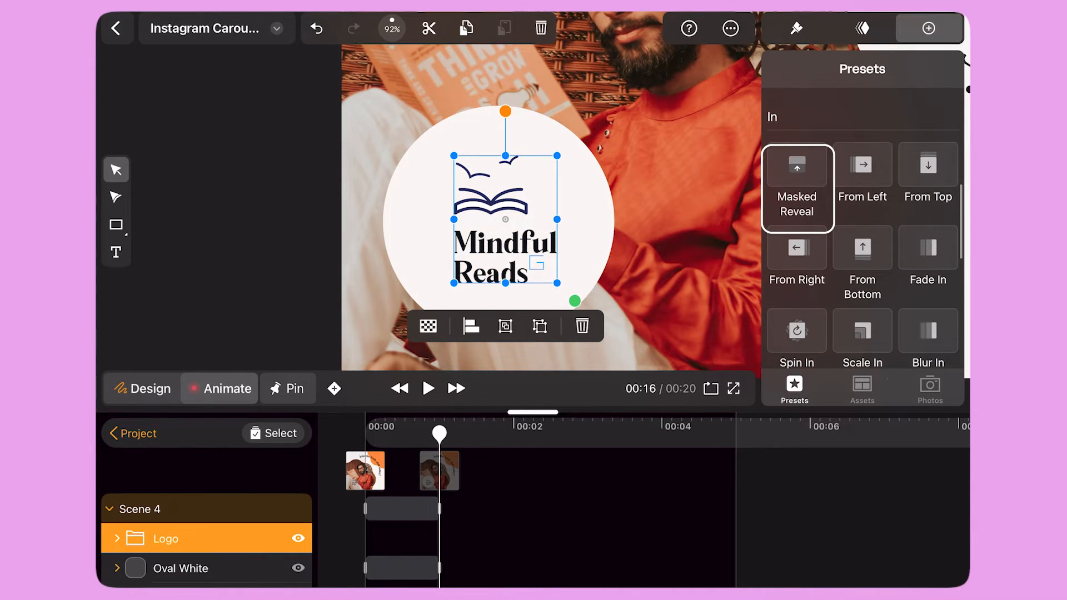
{"action": "left_click", "coordinate": [428, 388]}
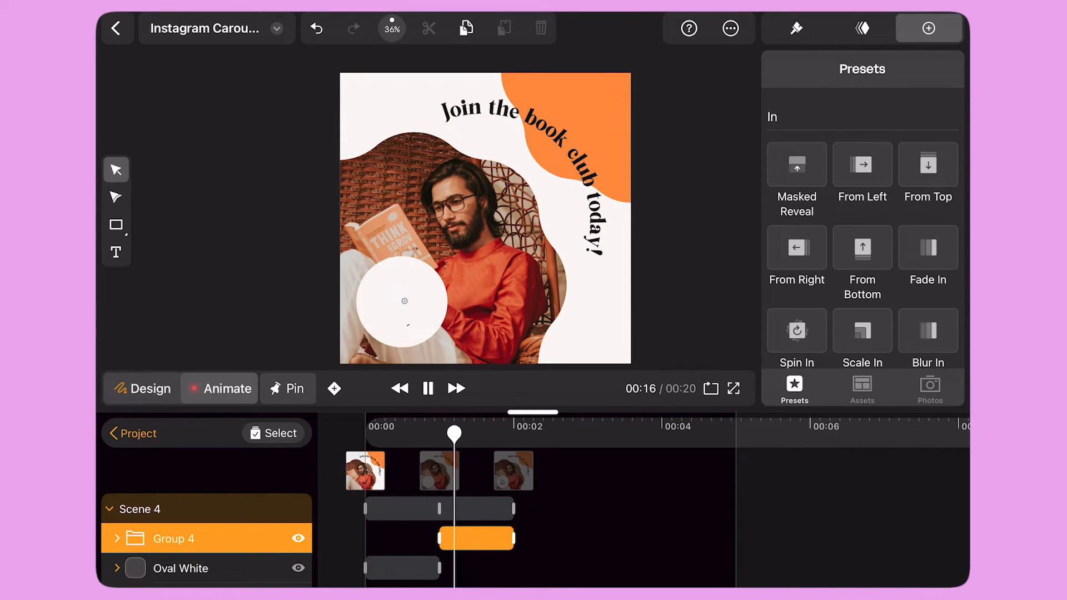
{"action": "left_click", "coordinate": [287, 388]}
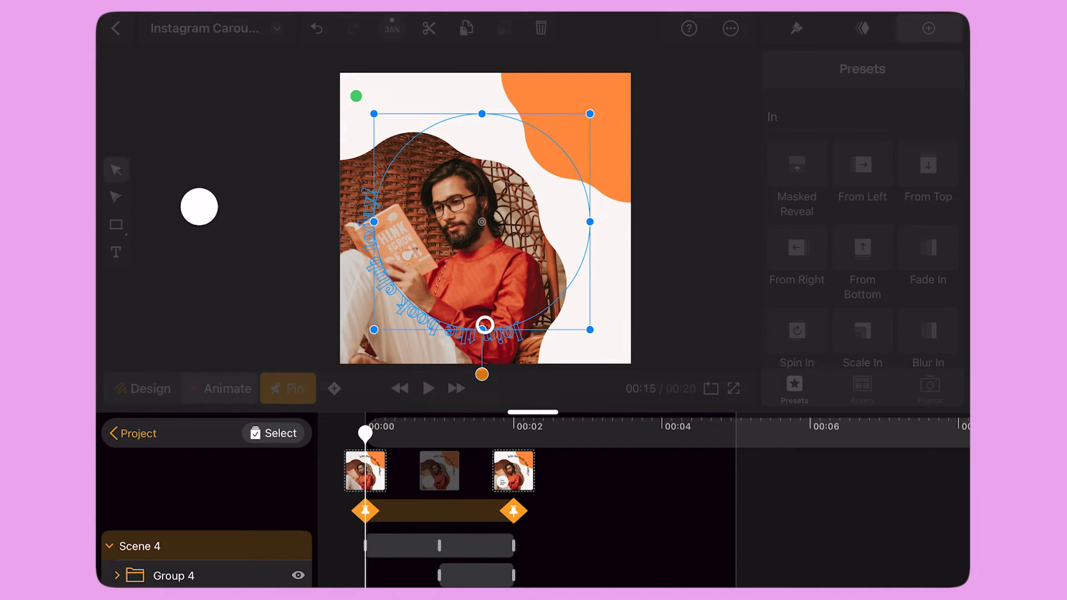
{"action": "left_click", "coordinate": [428, 388]}
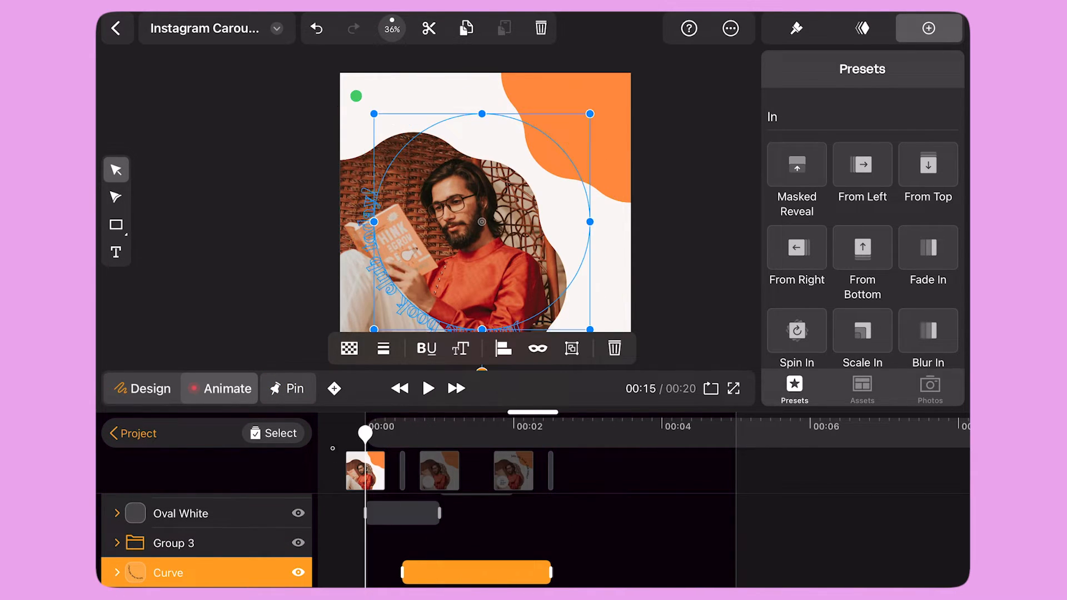
{"action": "left_click", "coordinate": [428, 388]}
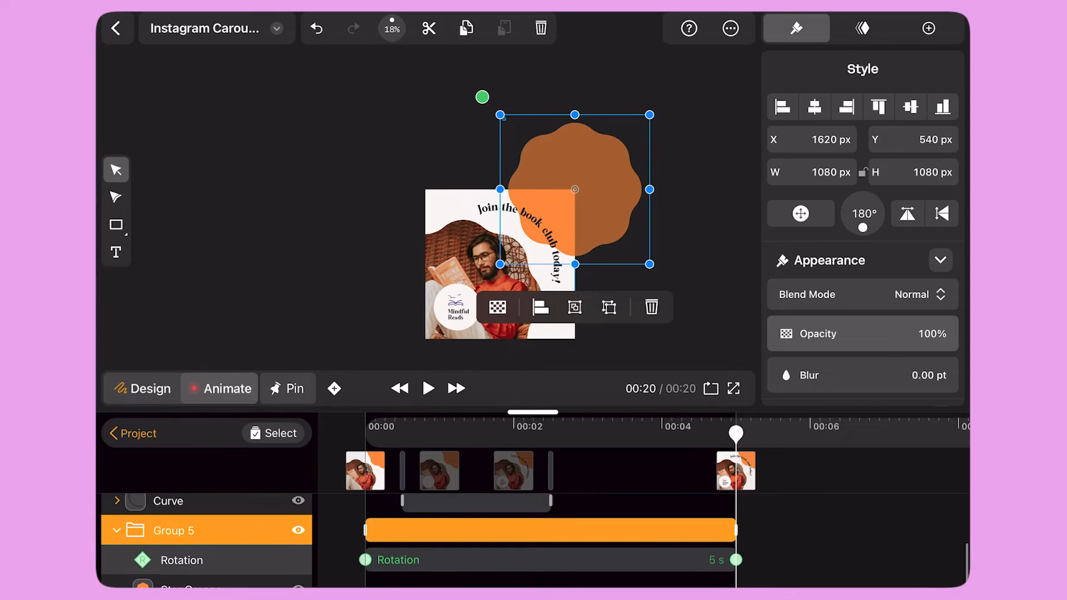
- Give Group 5 a 5-second rotation and check its linear Timing curve
{"action": "left_click", "coordinate": [862, 28]}
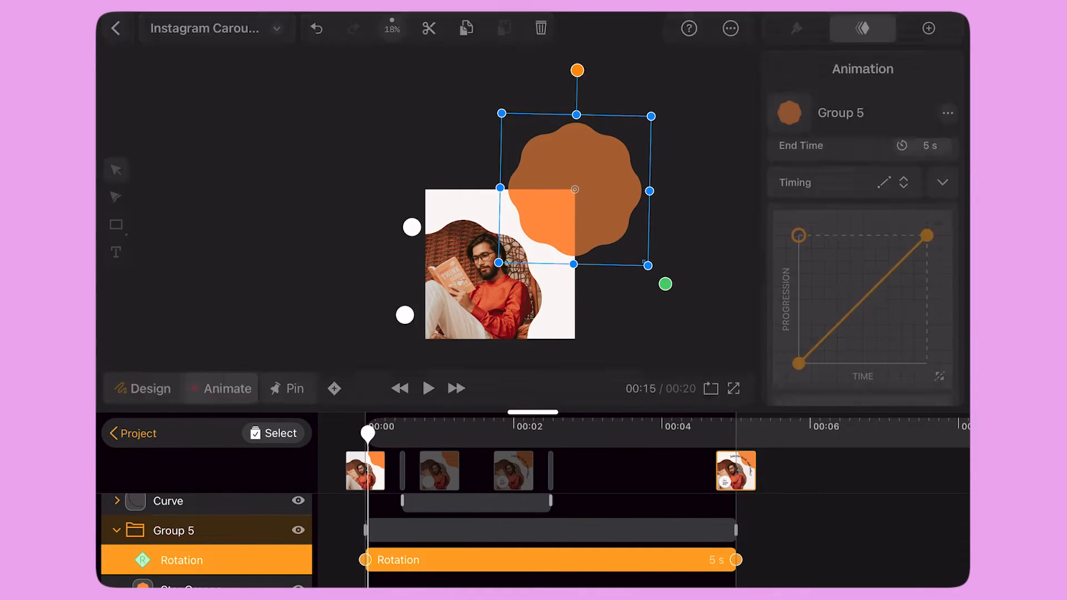
{"action": "left_click", "coordinate": [428, 389]}
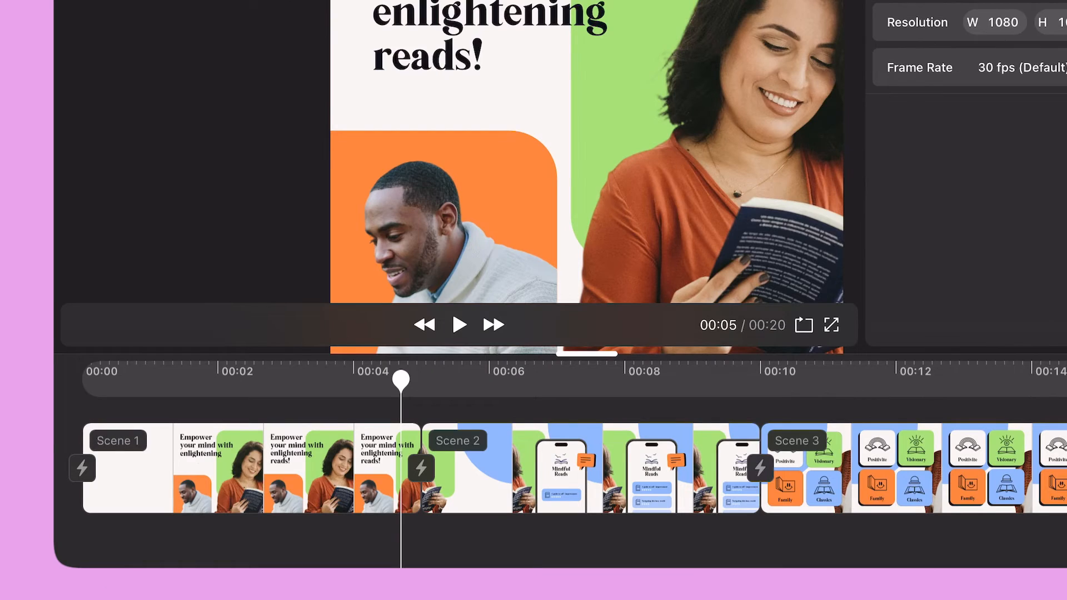
- Set the Scene 1–2 transition to Push with Natural ease-in-out timing
{"action": "left_click", "coordinate": [420, 468]}
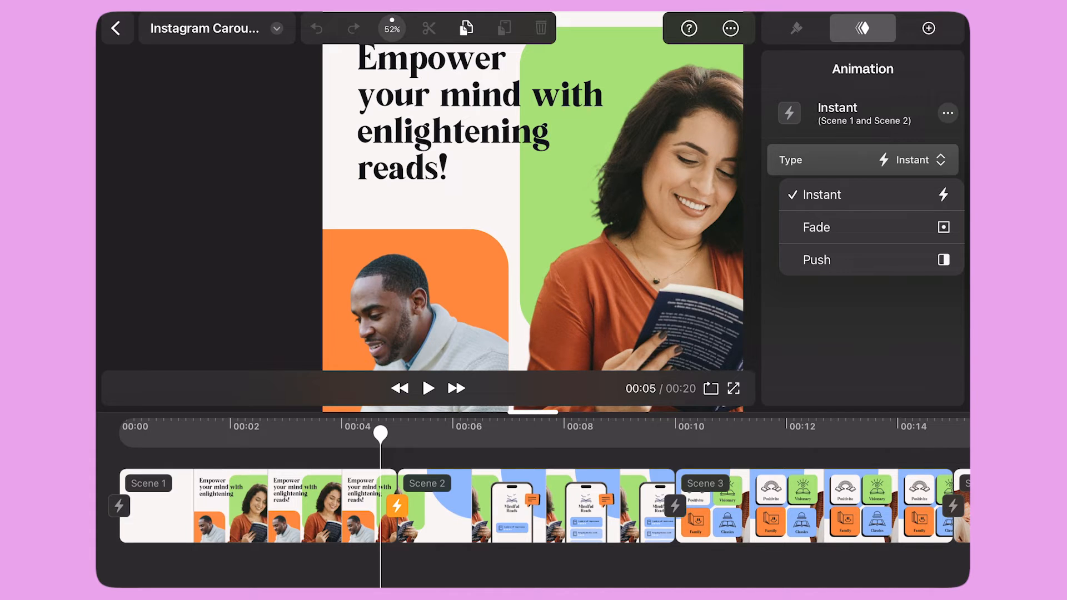
{"action": "left_click", "coordinate": [815, 259]}
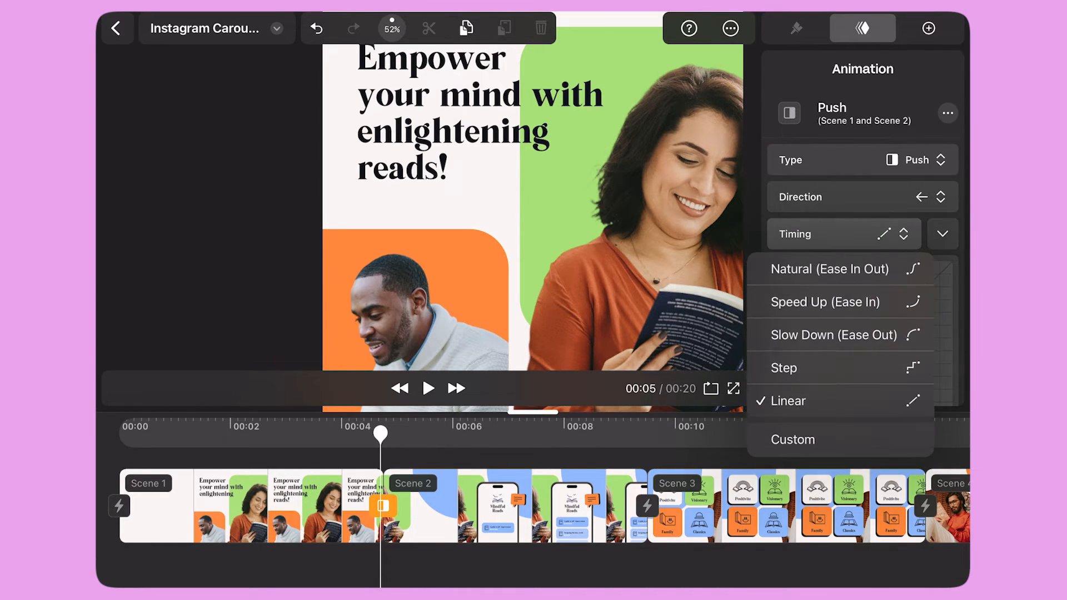
{"action": "left_click", "coordinate": [791, 439]}
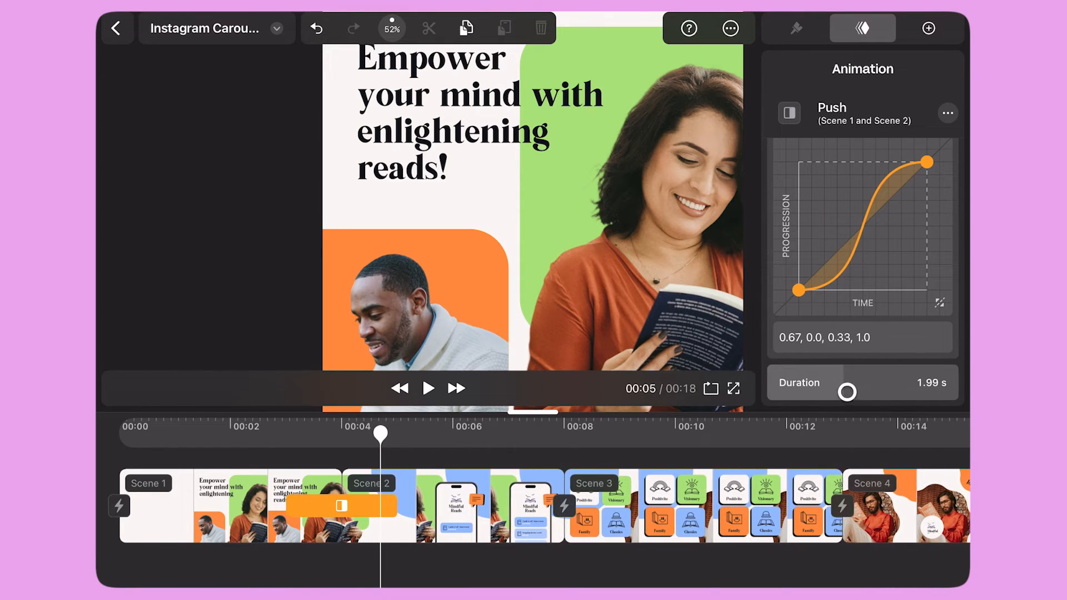
- Set the Scene 2–3 and Scene 3–4 transitions to Push
{"action": "left_click", "coordinate": [550, 507]}
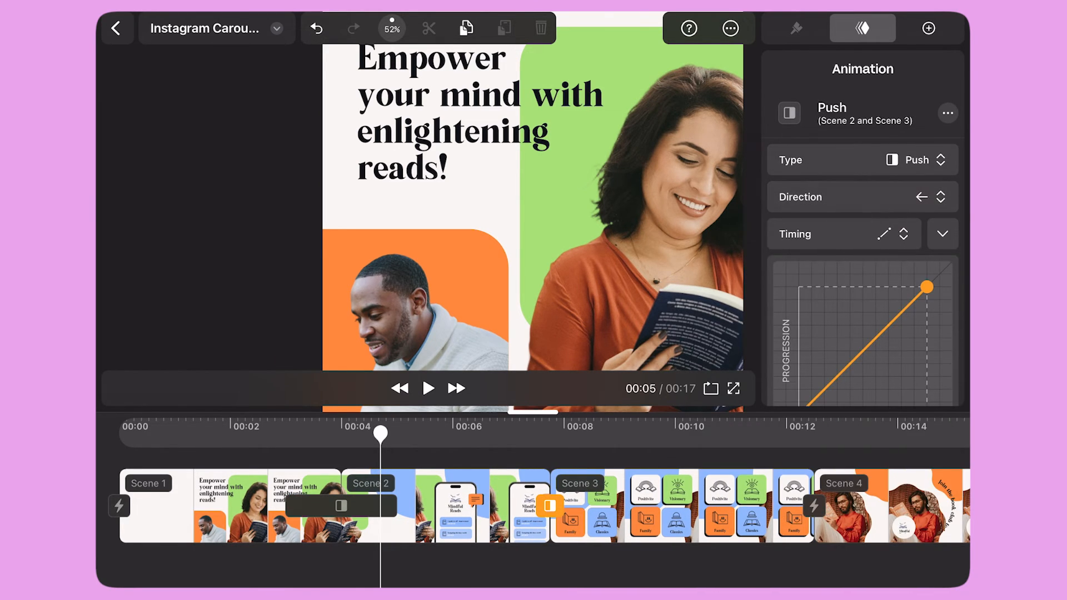
{"action": "left_click", "coordinate": [942, 234]}
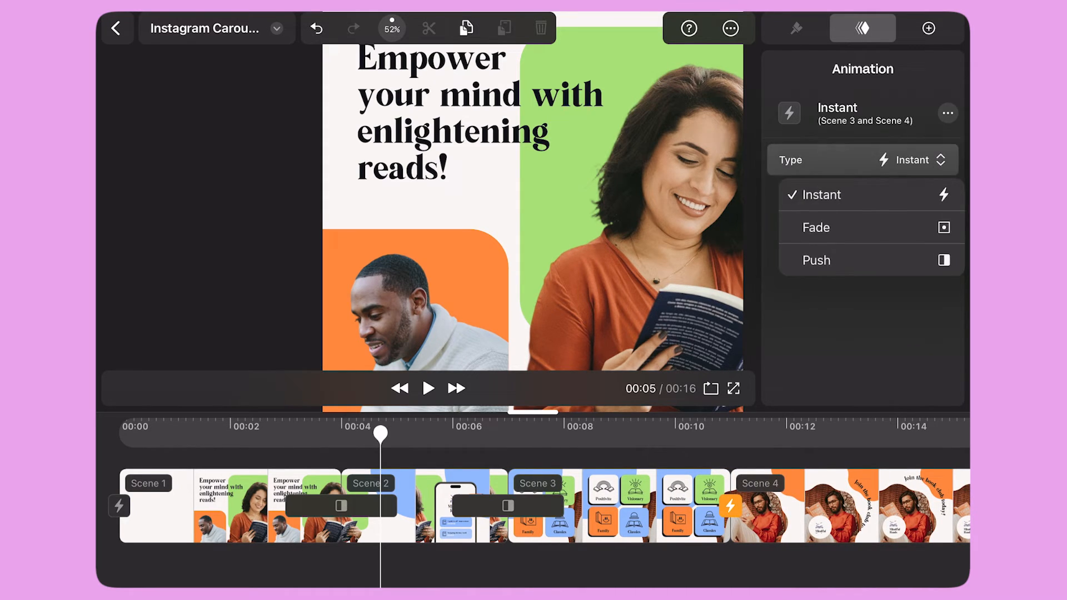
{"action": "left_click", "coordinate": [815, 260]}
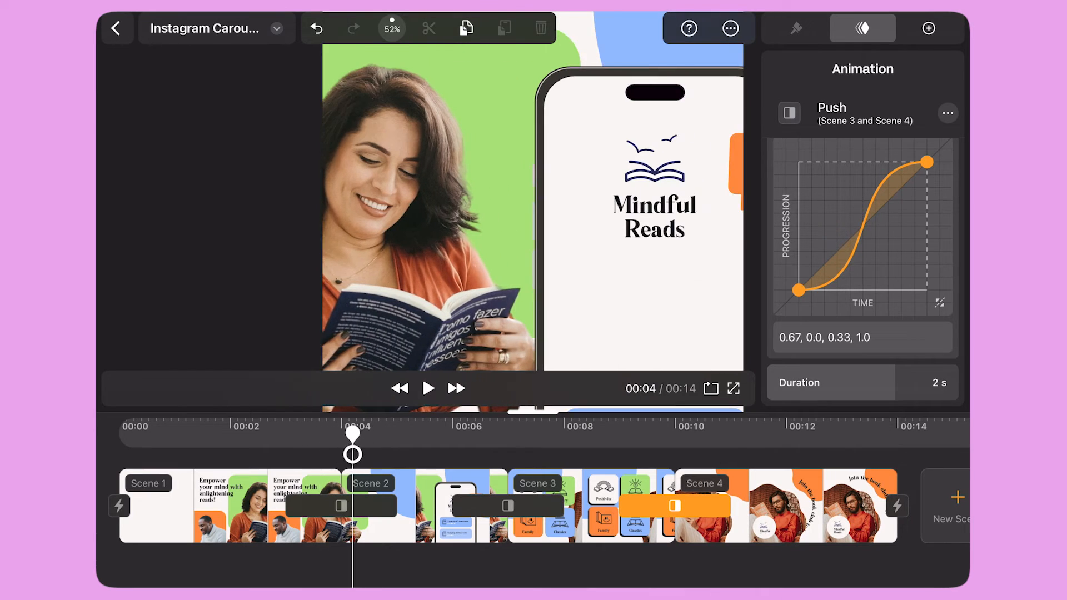
- Select Scene 2 and edit its timing so Scene 3 runs 5 seconds
{"action": "left_click", "coordinate": [370, 483]}
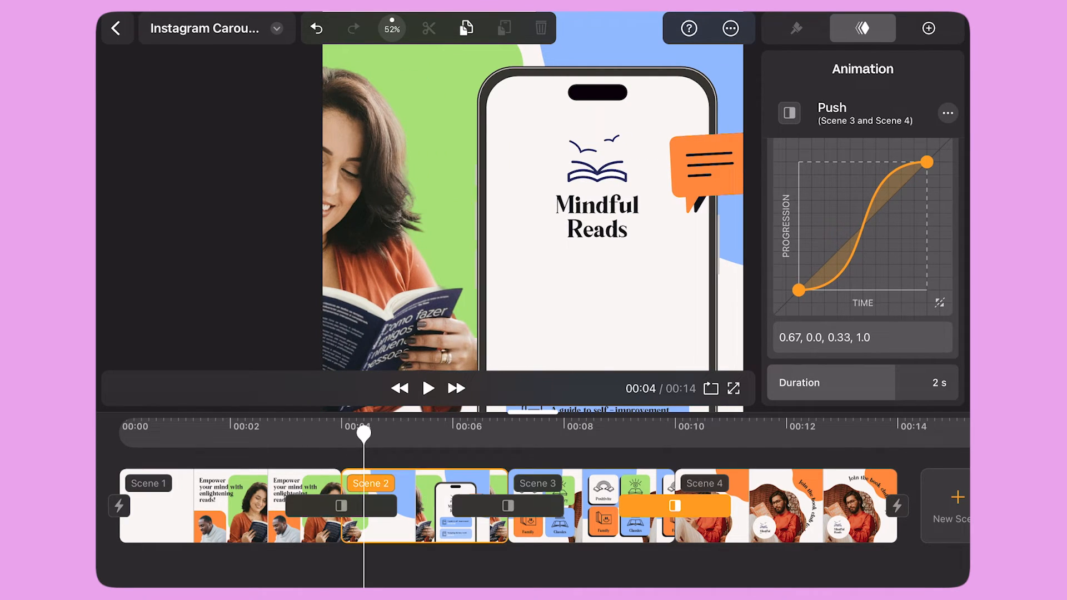
{"action": "left_click", "coordinate": [795, 28]}
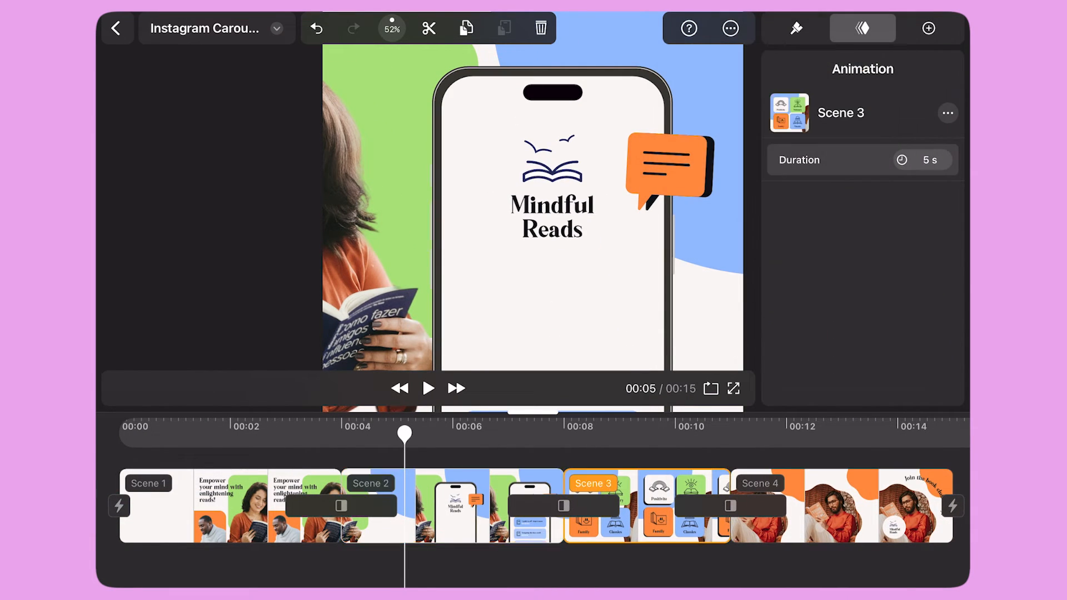
{"action": "left_click", "coordinate": [428, 388]}
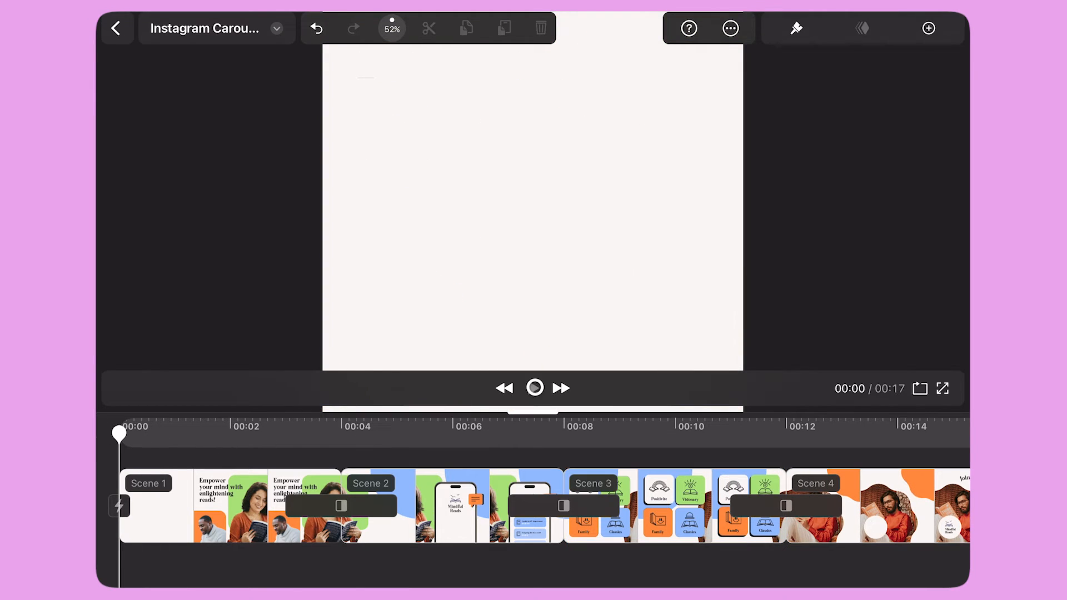
{"action": "left_click", "coordinate": [534, 387]}
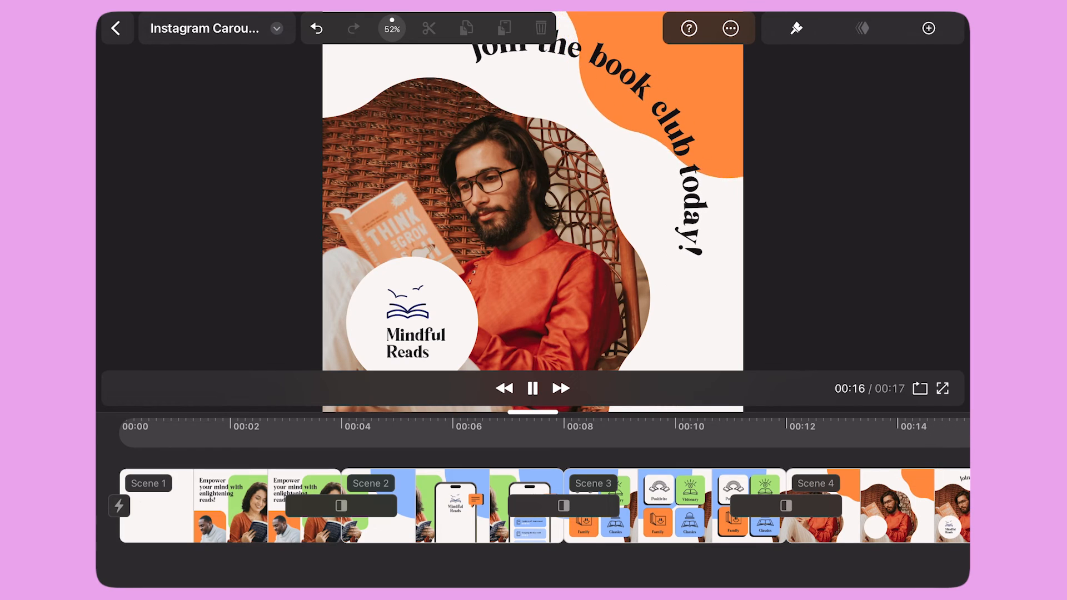
{"action": "left_click", "coordinate": [533, 388]}
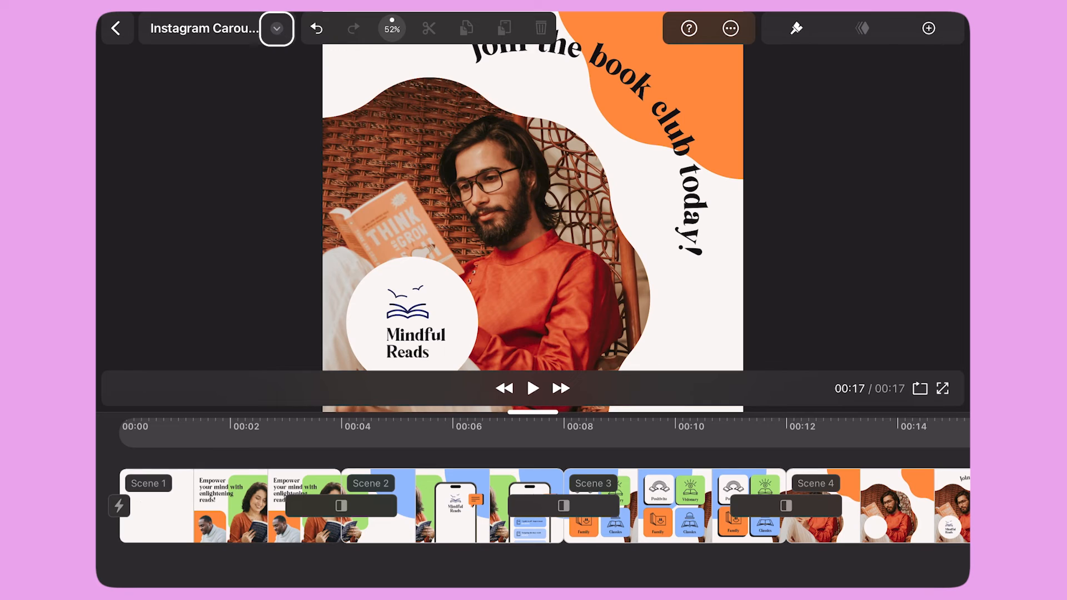
- Export the carousel as MP4 at 1080×1080 and 30 fps from the project menu
{"action": "left_click", "coordinate": [277, 29]}
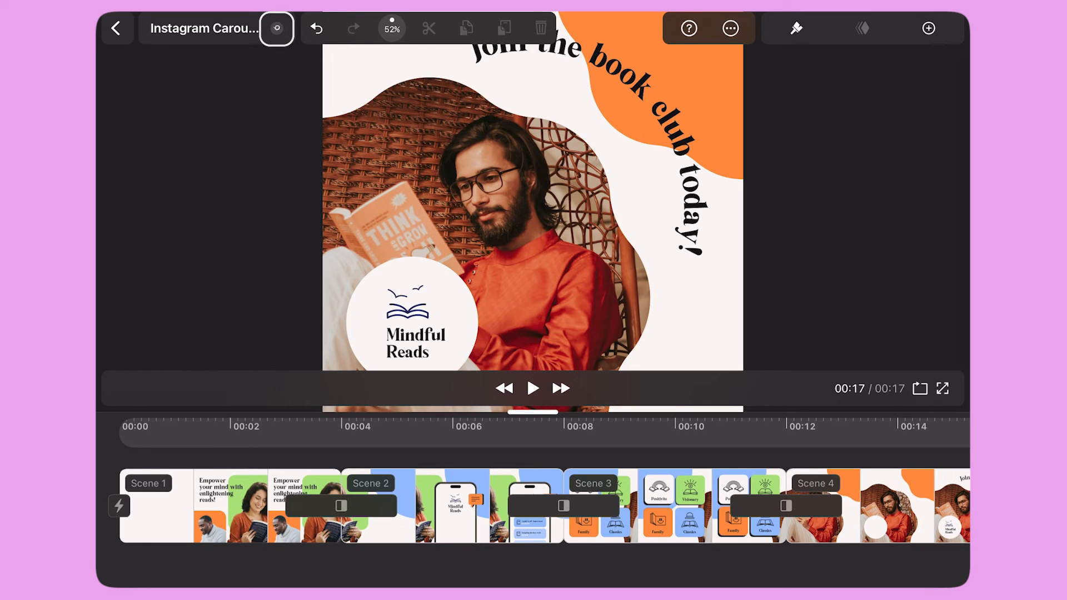
{"action": "left_click", "coordinate": [276, 28]}
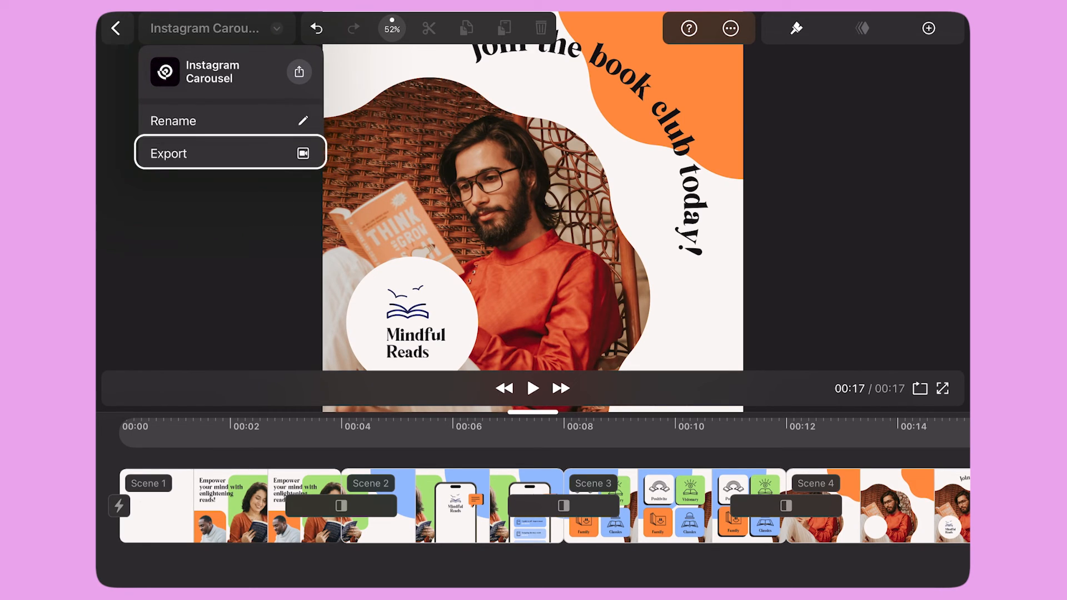
{"action": "left_click", "coordinate": [167, 153]}
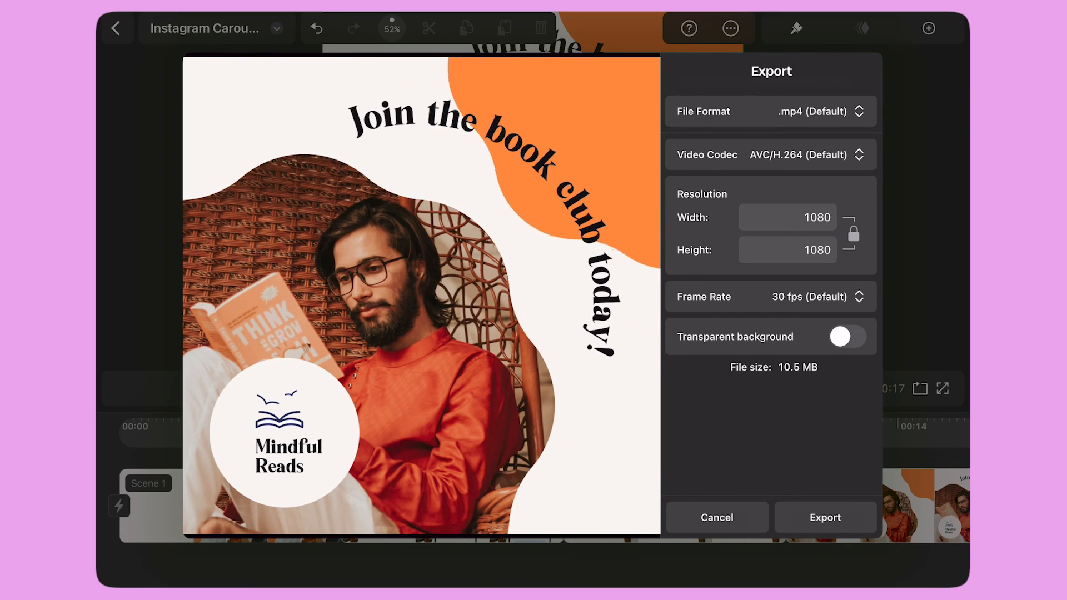
{"action": "left_click", "coordinate": [825, 518]}
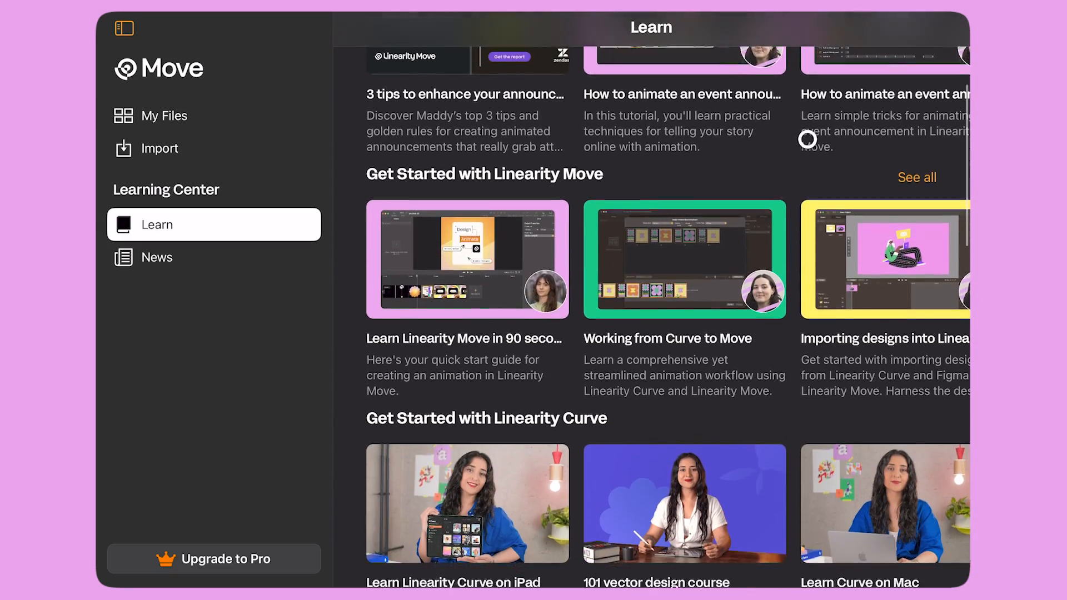
- Scroll the Learn page past Tutorials and user guides to Quick Tips
{"action": "scroll", "scroll_direction": "down", "scroll_amount": 3}
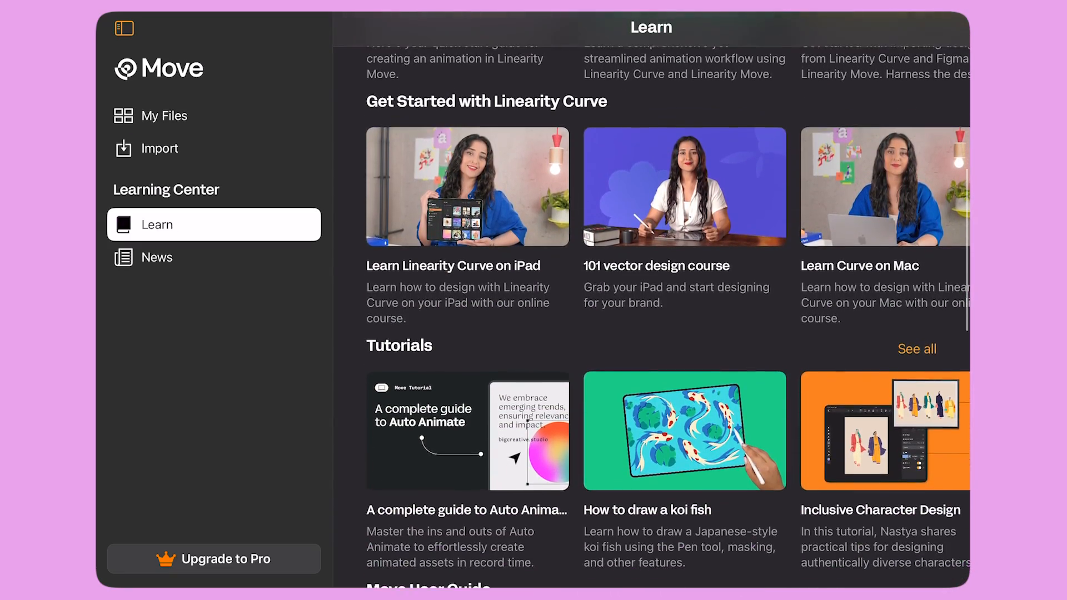
{"action": "scroll", "scroll_direction": "down", "scroll_amount": 3}
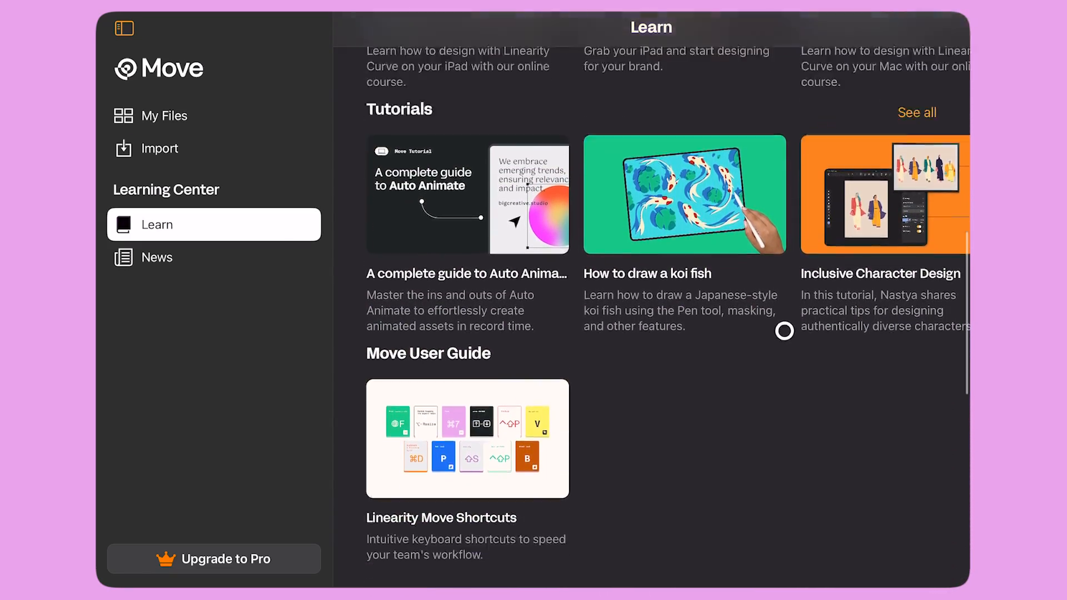
{"action": "scroll", "scroll_direction": "down", "scroll_amount": 3}
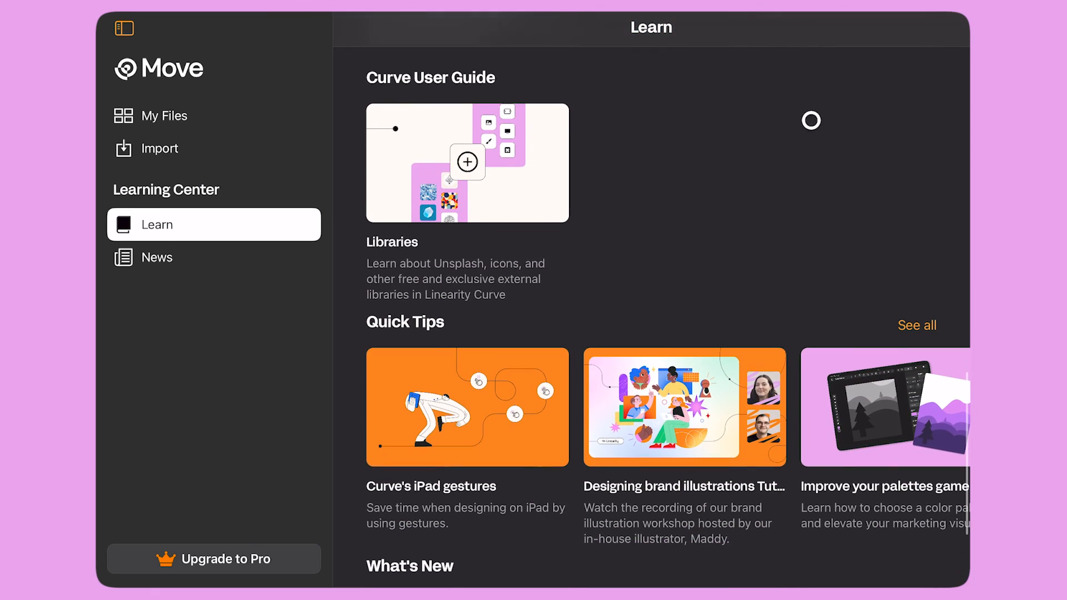